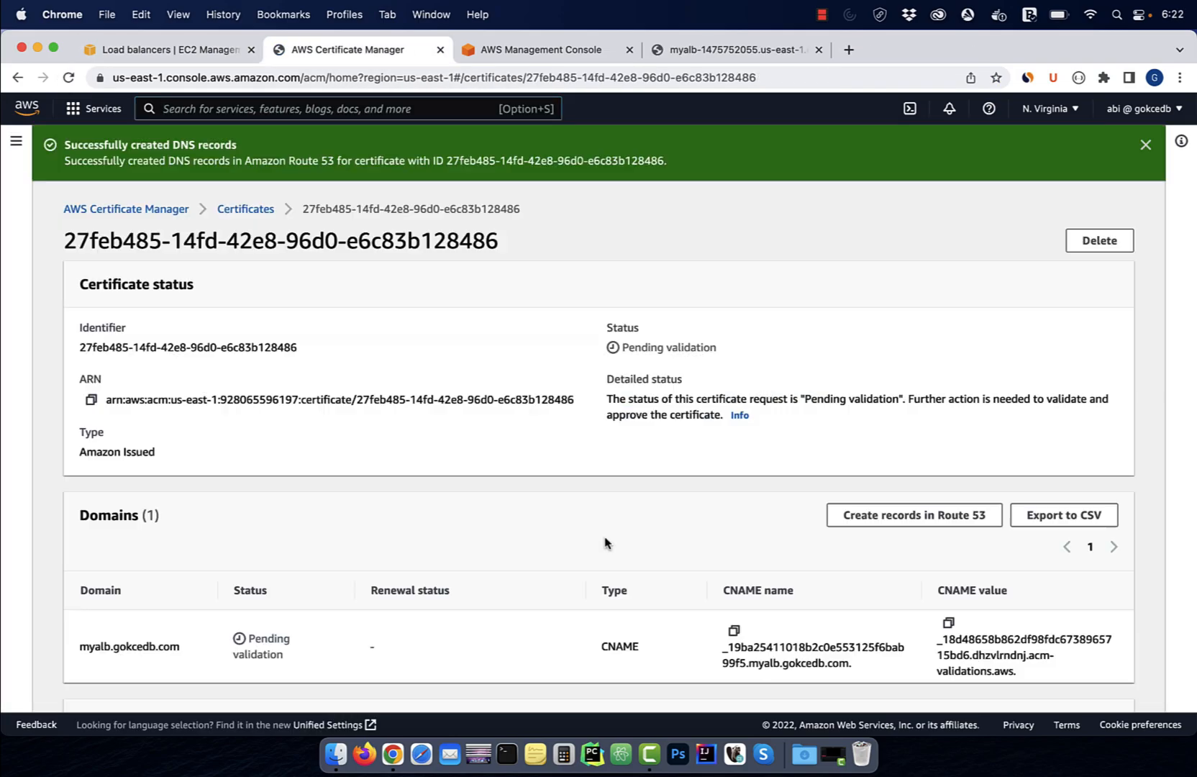
Step: Switch from the ACM certificate page back to the EC2 dashboard
left_click(162, 49)
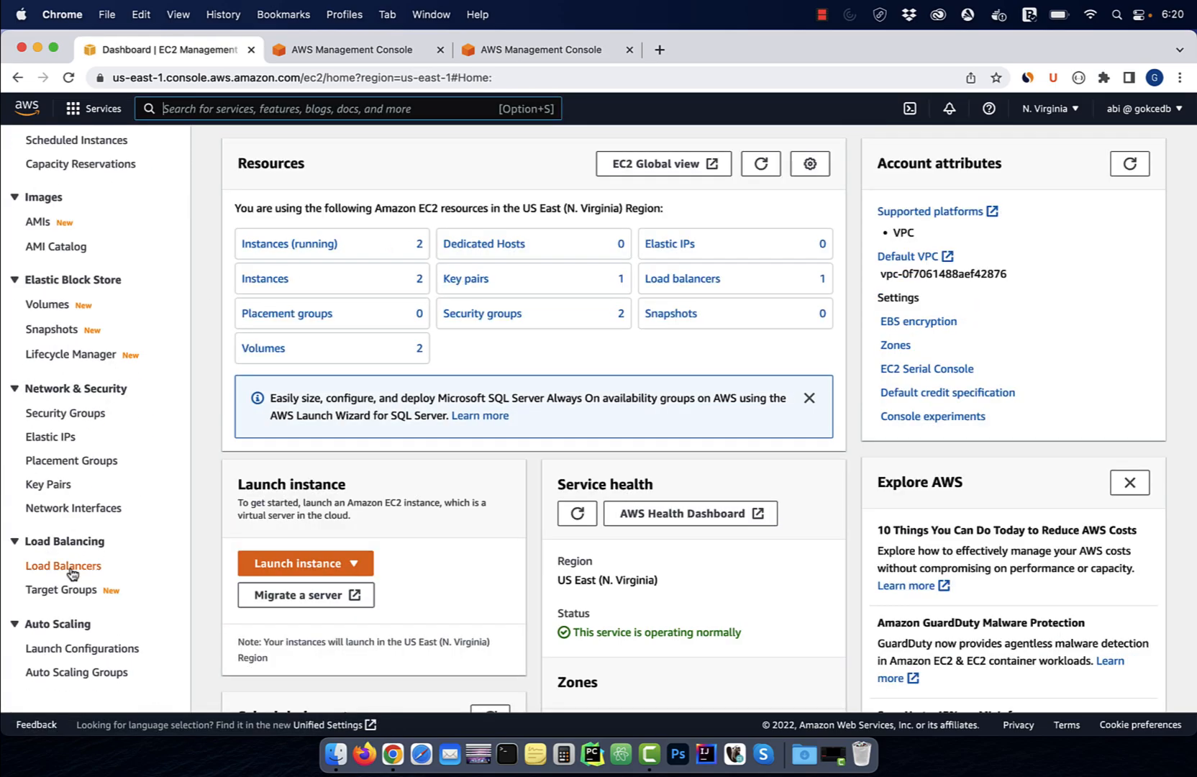
Step: Go to Load Balancers and copy MyALB's DNS name
left_click(65, 565)
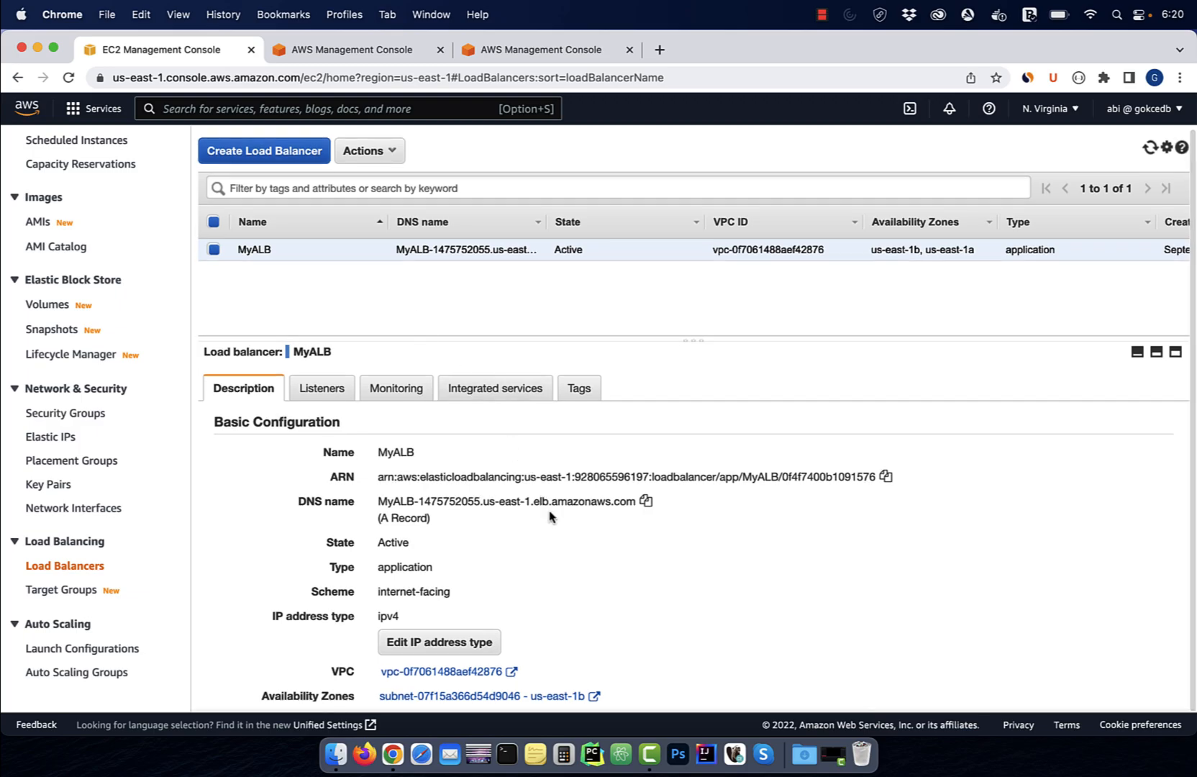
left_click(646, 501)
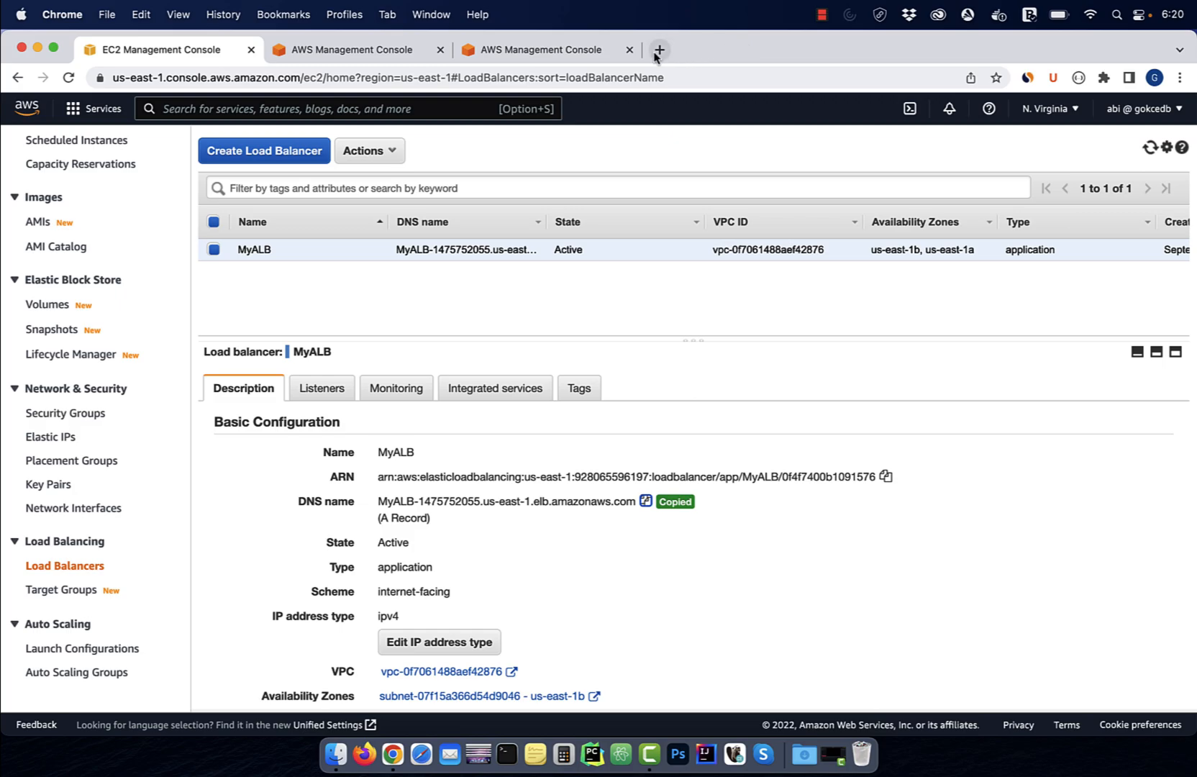
Step: Load MyALB's DNS name in a new tab, reload to see us-east-1a and us-east-1b alternate, then return to EC2
left_click(657, 49)
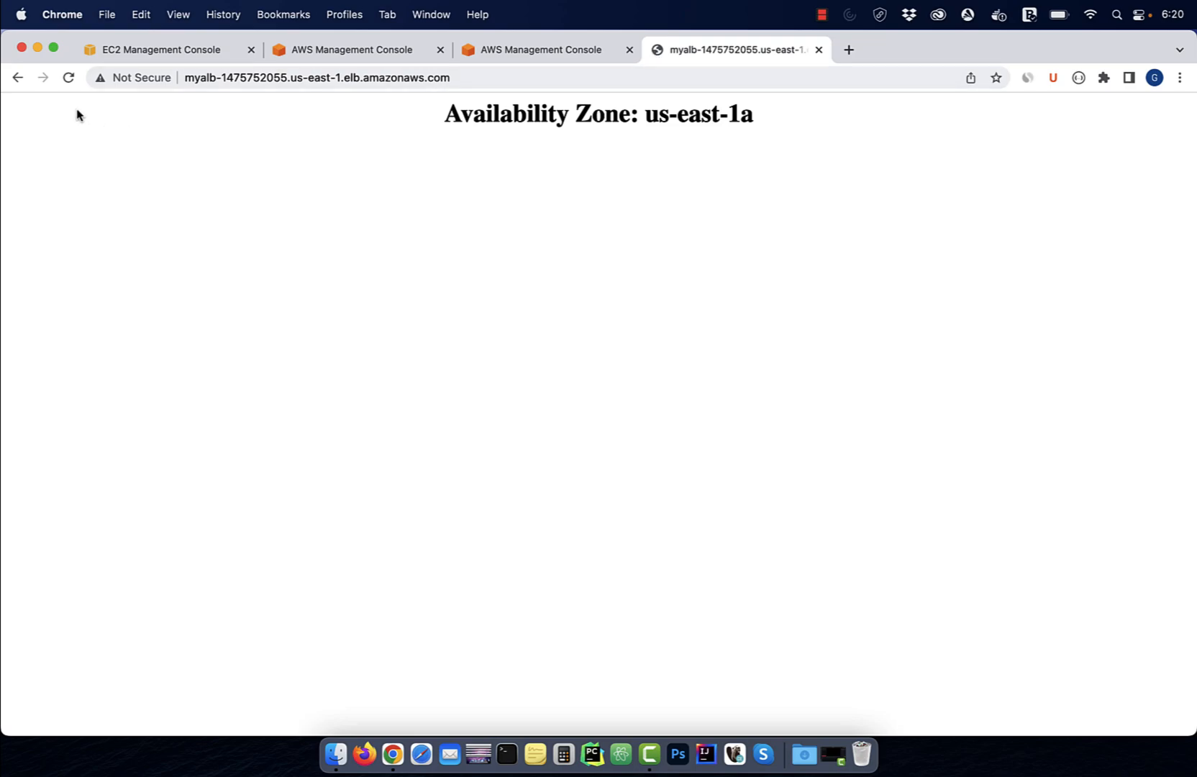
left_click(68, 78)
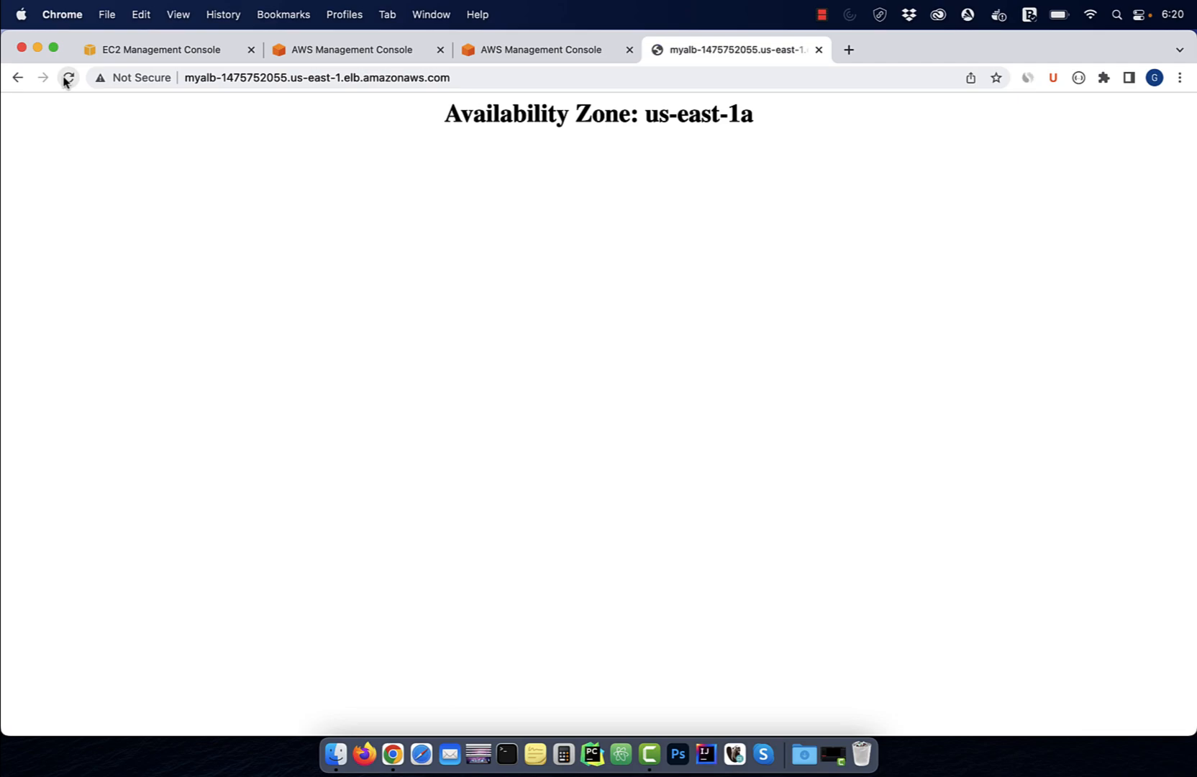
left_click(68, 77)
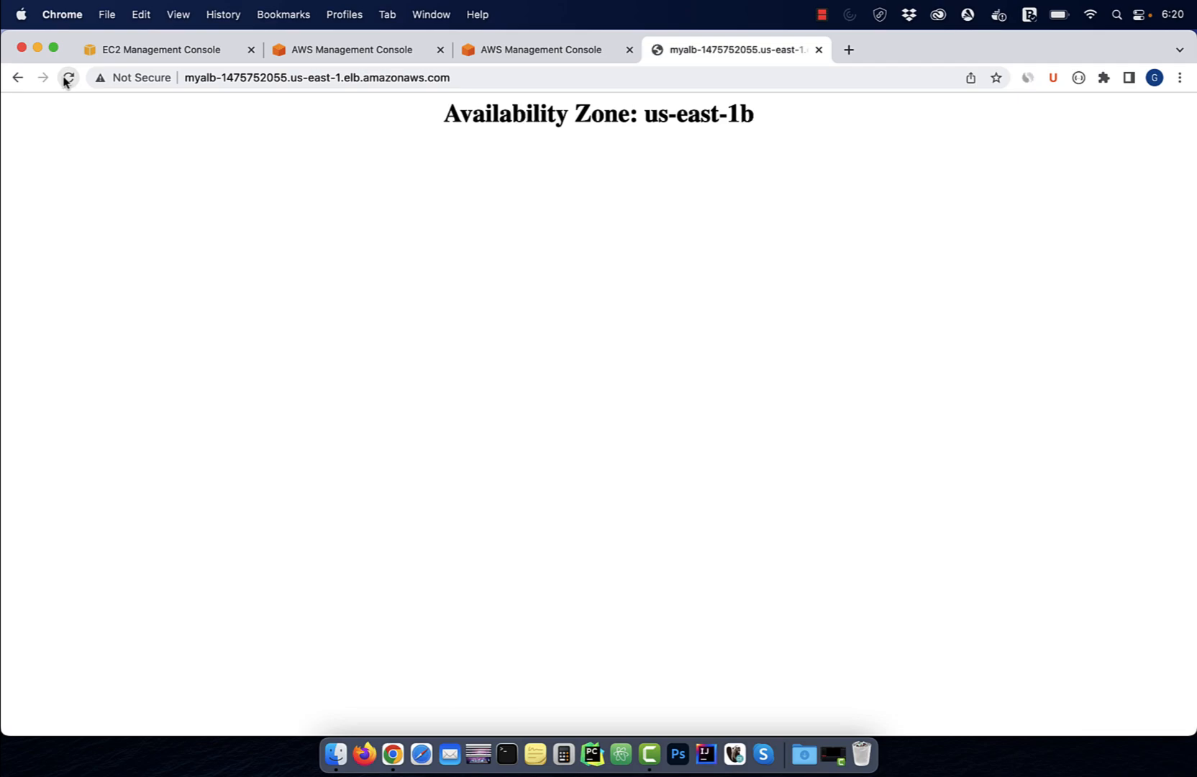
left_click(68, 78)
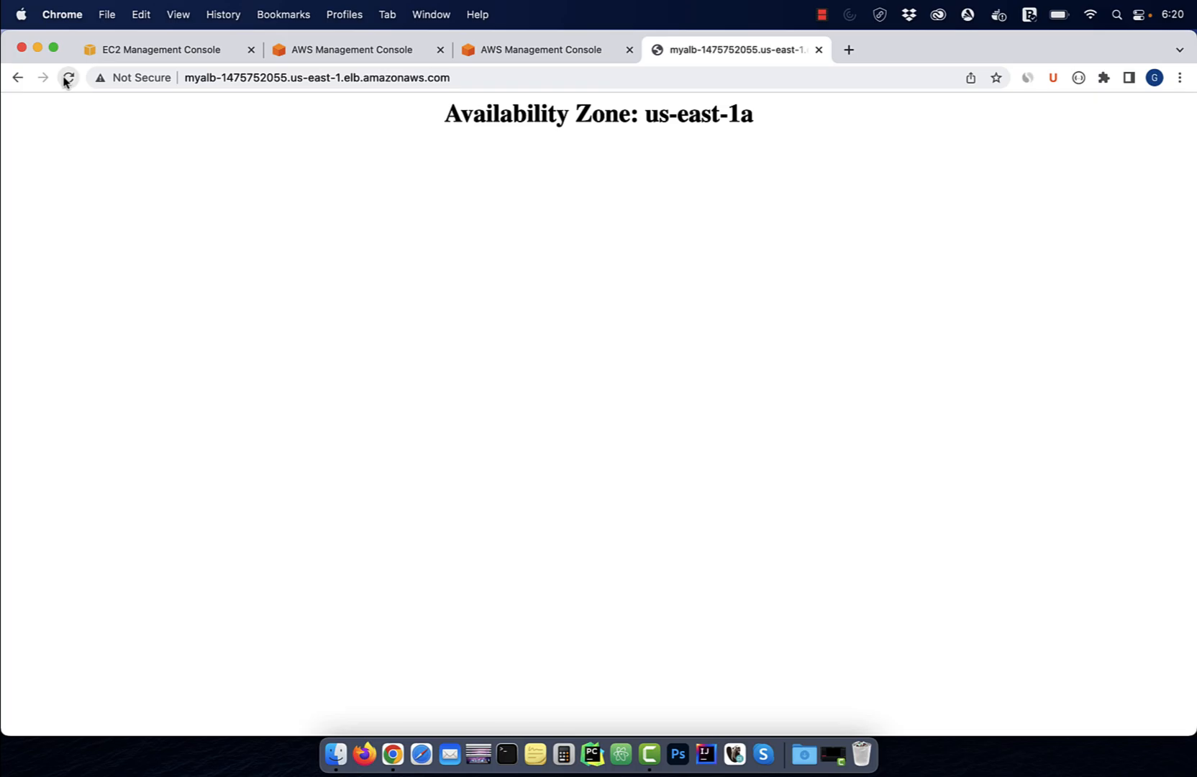
left_click(158, 49)
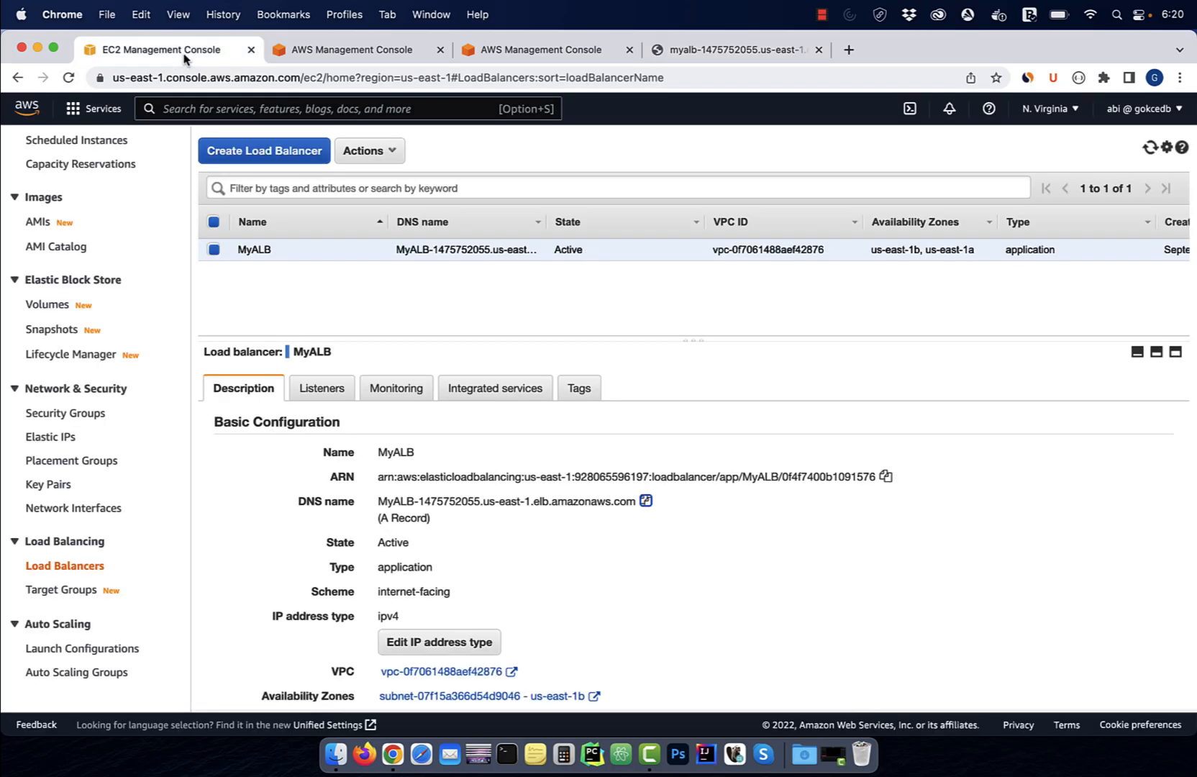
Step: Follow MyALB's sg-0aed90d0a018ce01b link to its MyWebAccessSecurityGroup inbound rules
scroll("down", 3)
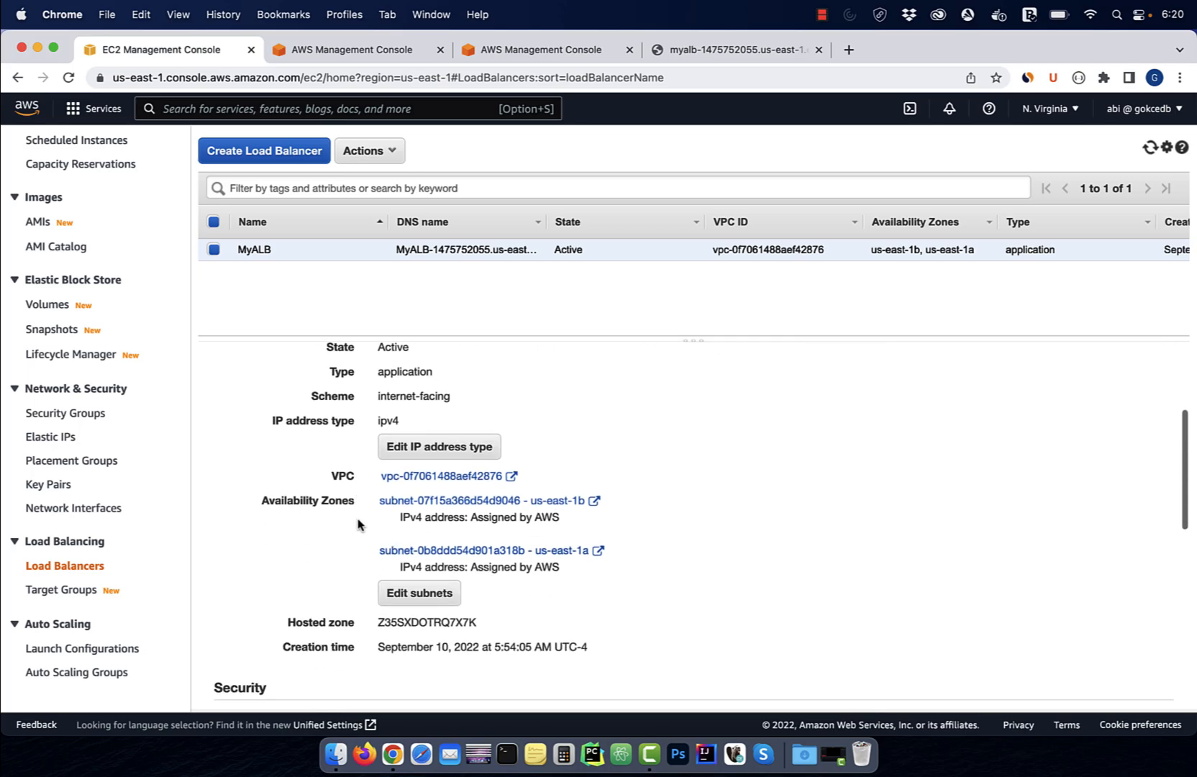
scroll("down", 3)
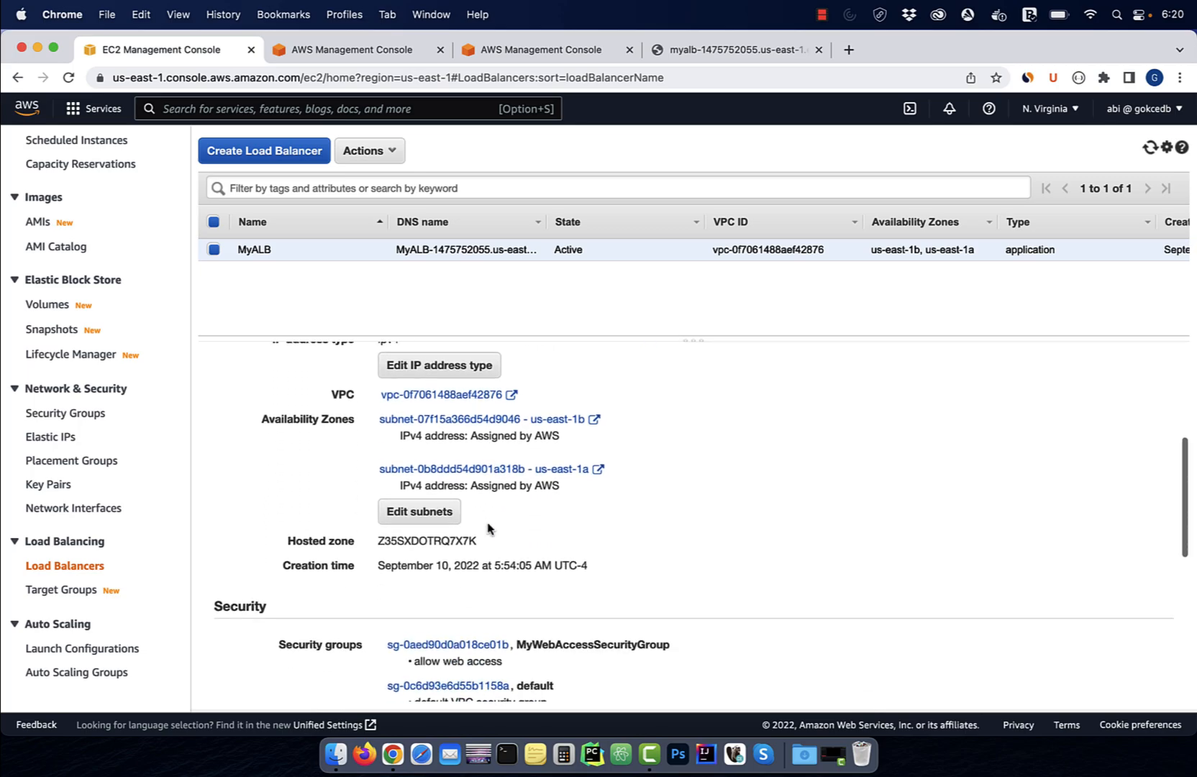
left_click(429, 644)
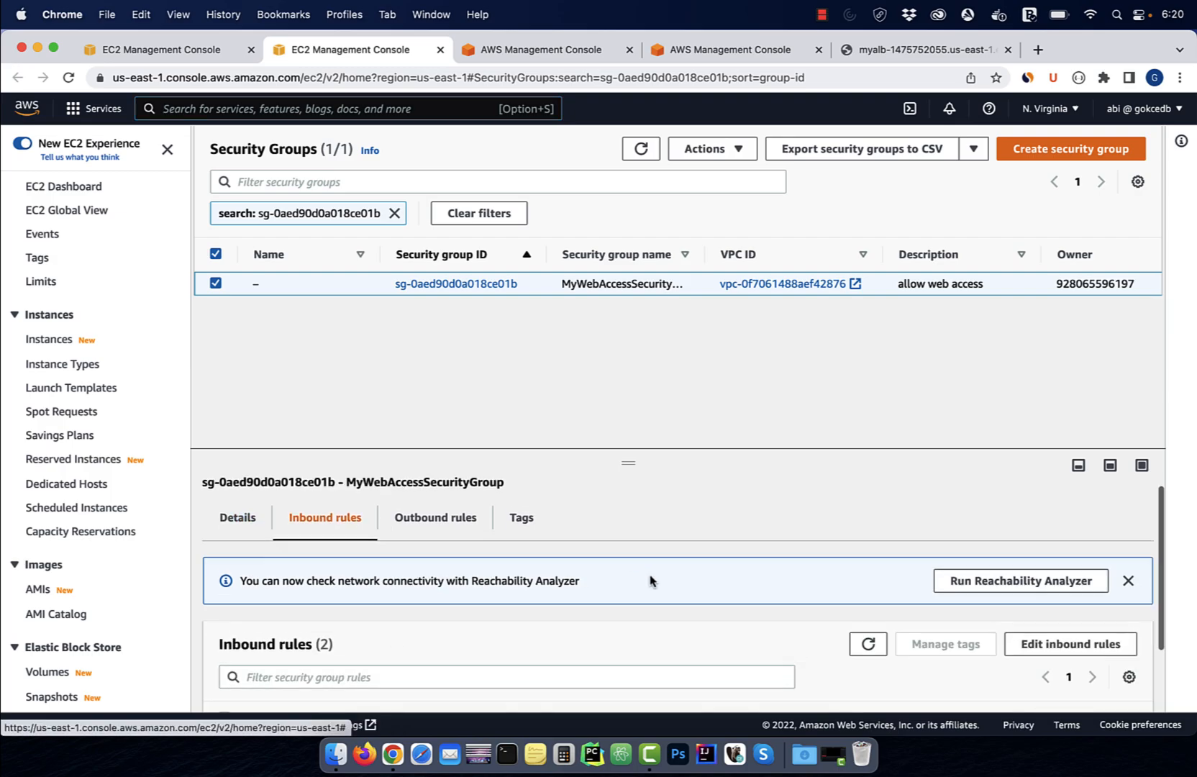
Step: Add an inbound HTTPS port 443 rule from Anywhere (0.0.0.0/0) to MyWebAccessSecurityGroup and save
left_click(1068, 645)
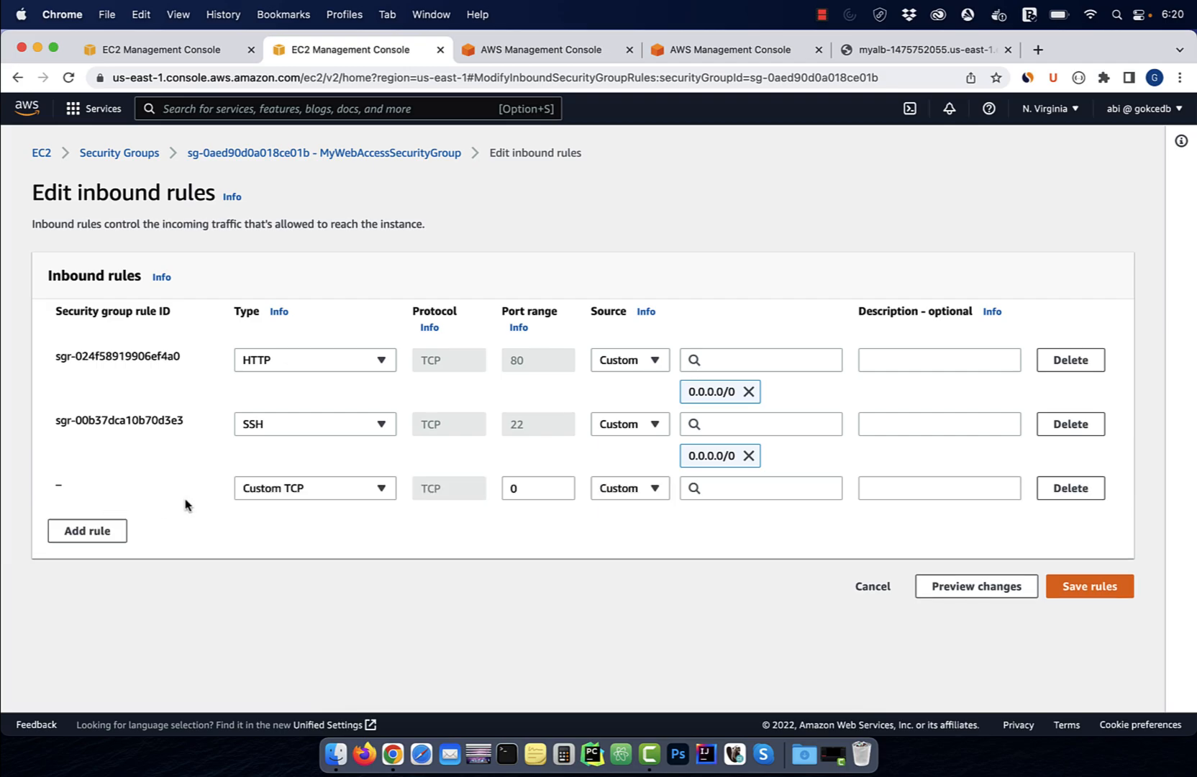
type("htt")
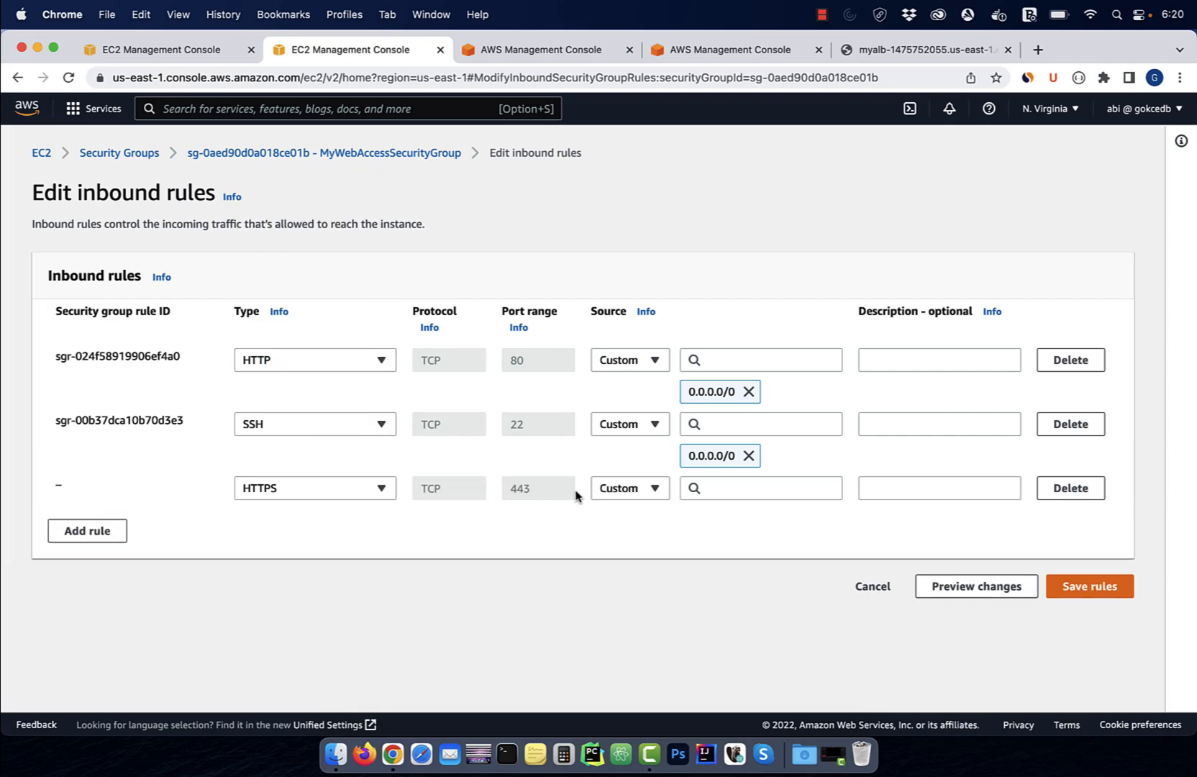
left_click(758, 487)
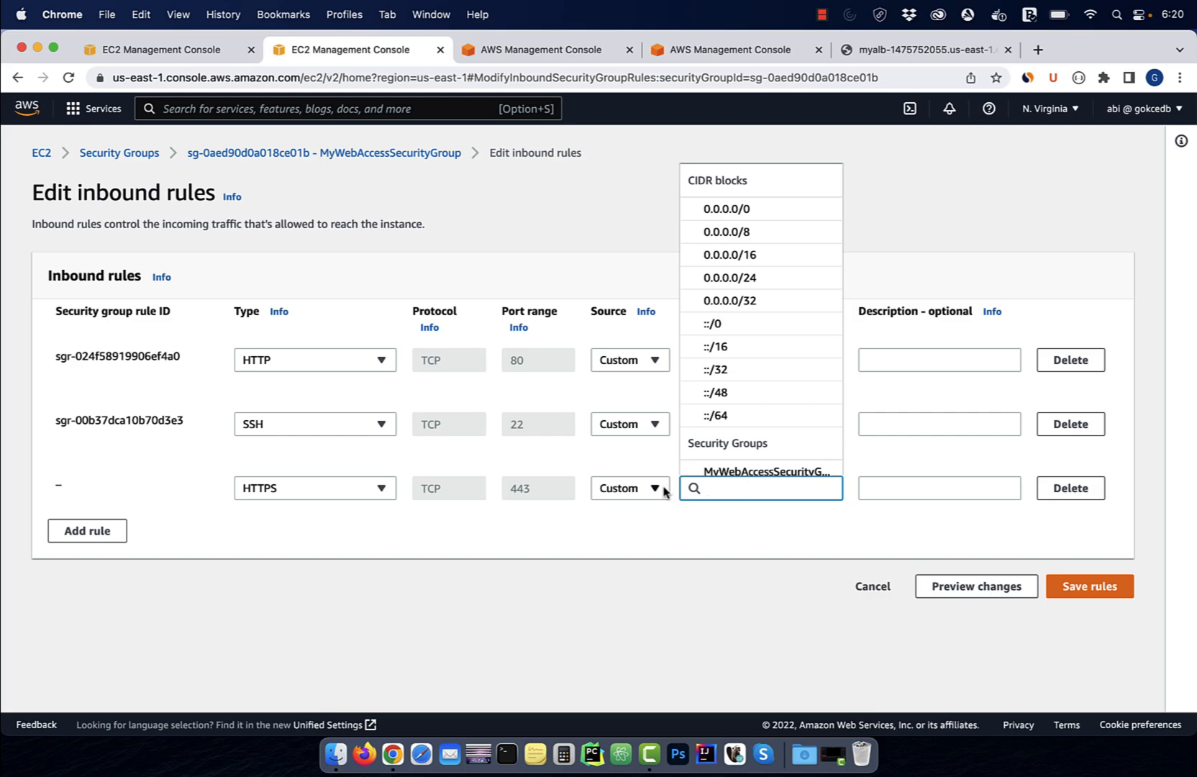
left_click(722, 208)
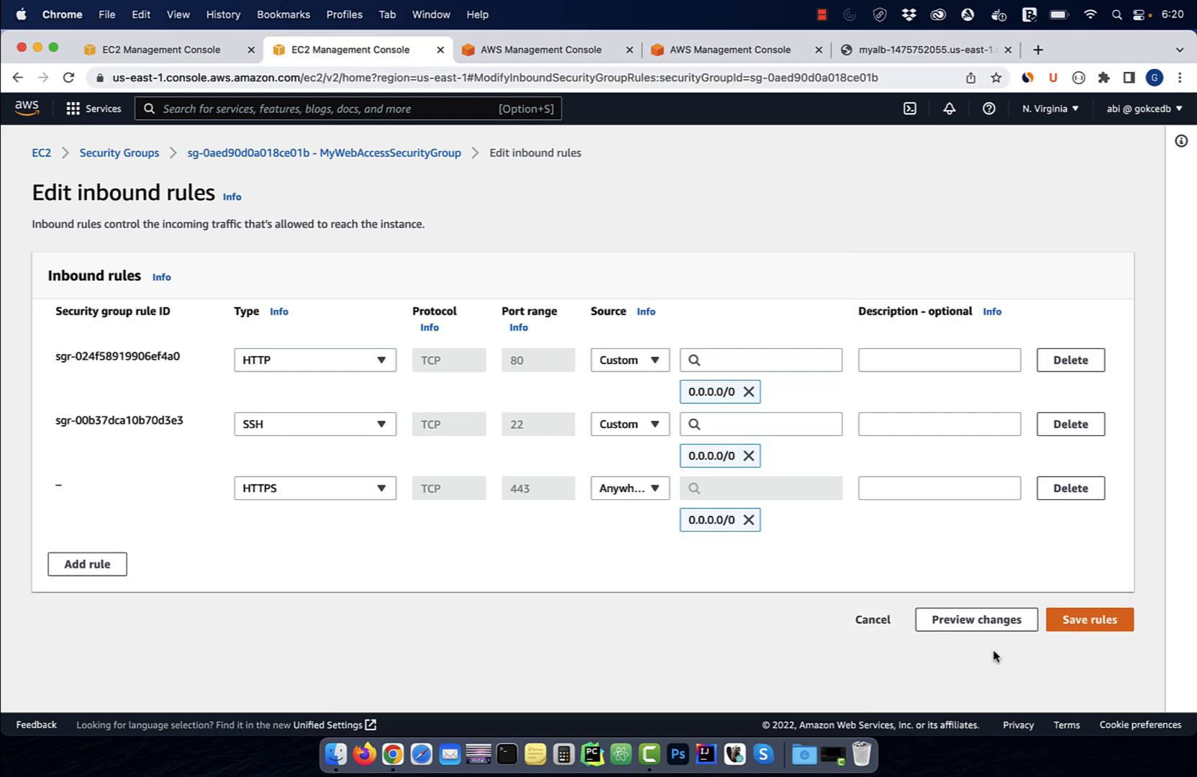
left_click(1087, 619)
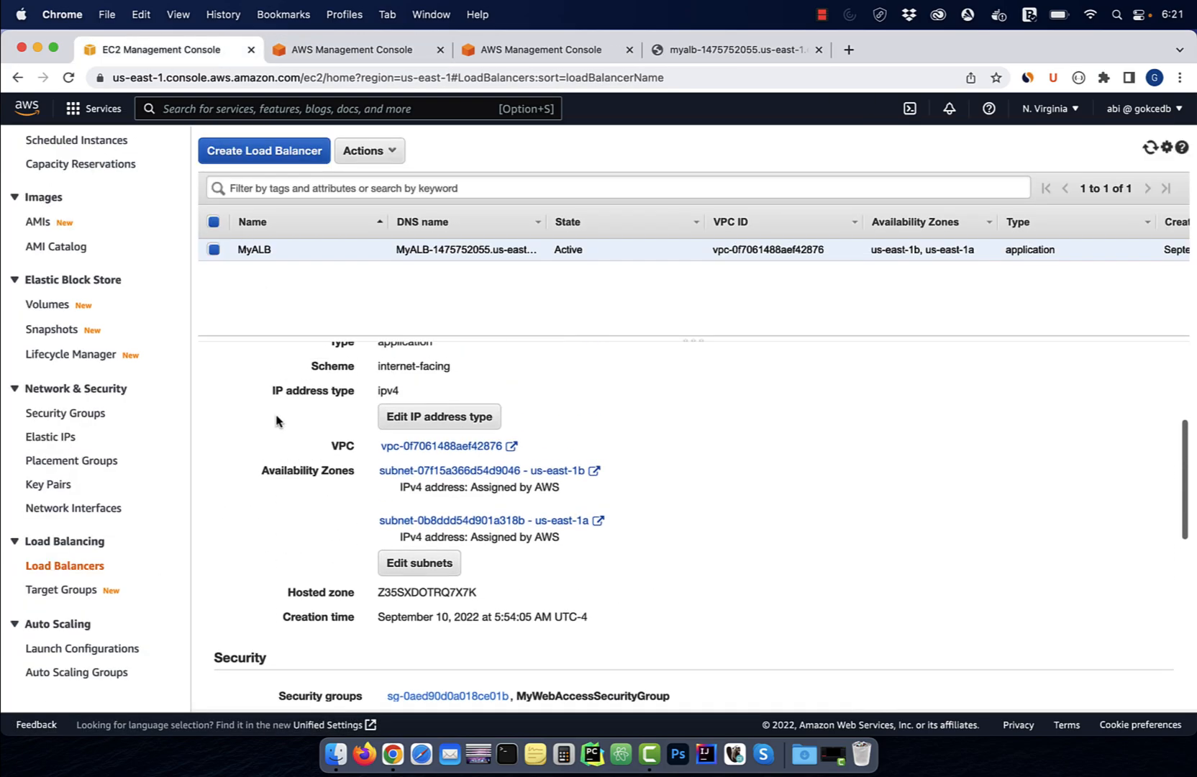
Step: Start a new MyALB listener on HTTPS port 443 forwarding to MyTargetGroup, certificate to come from ACM
scroll("up", 3)
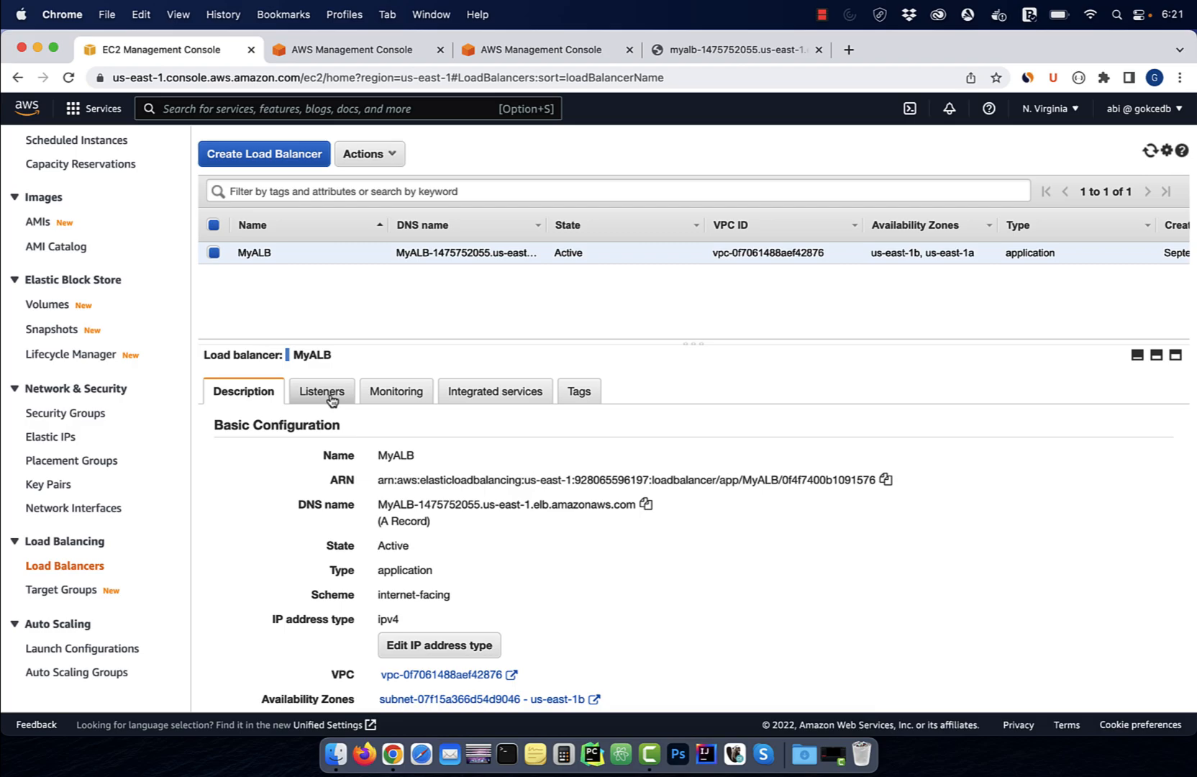
left_click(321, 391)
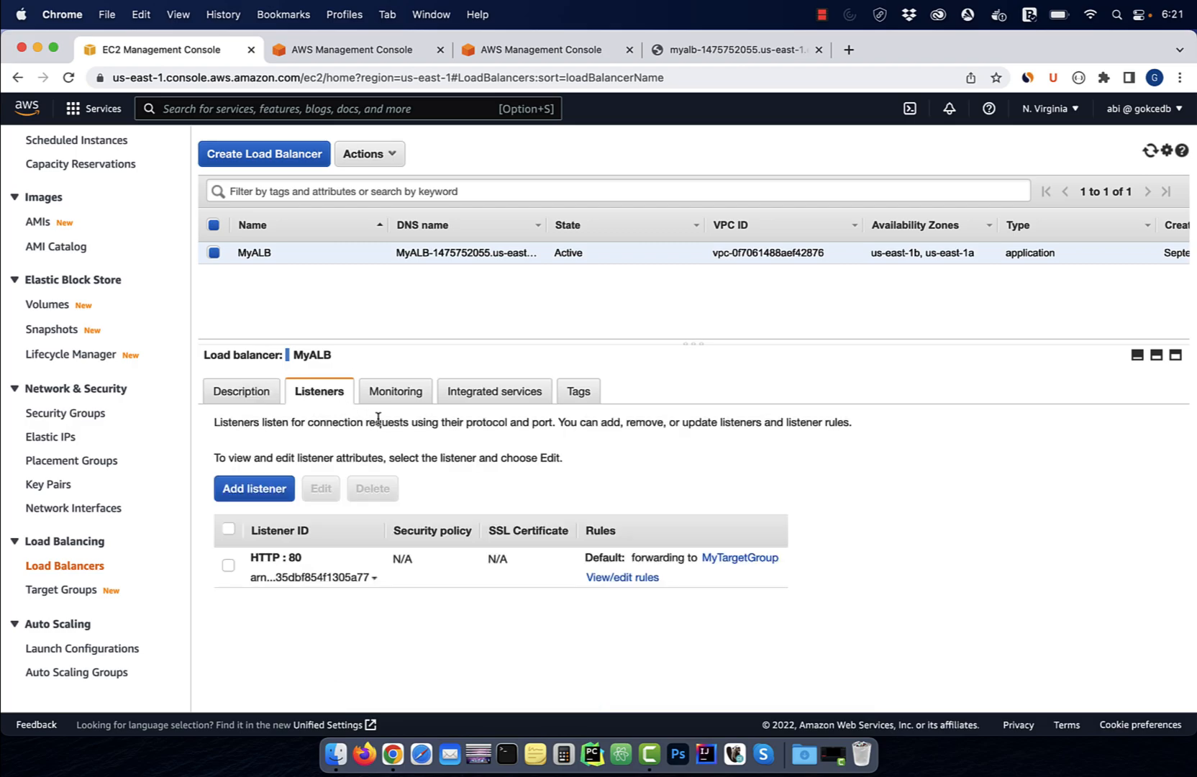
left_click(255, 488)
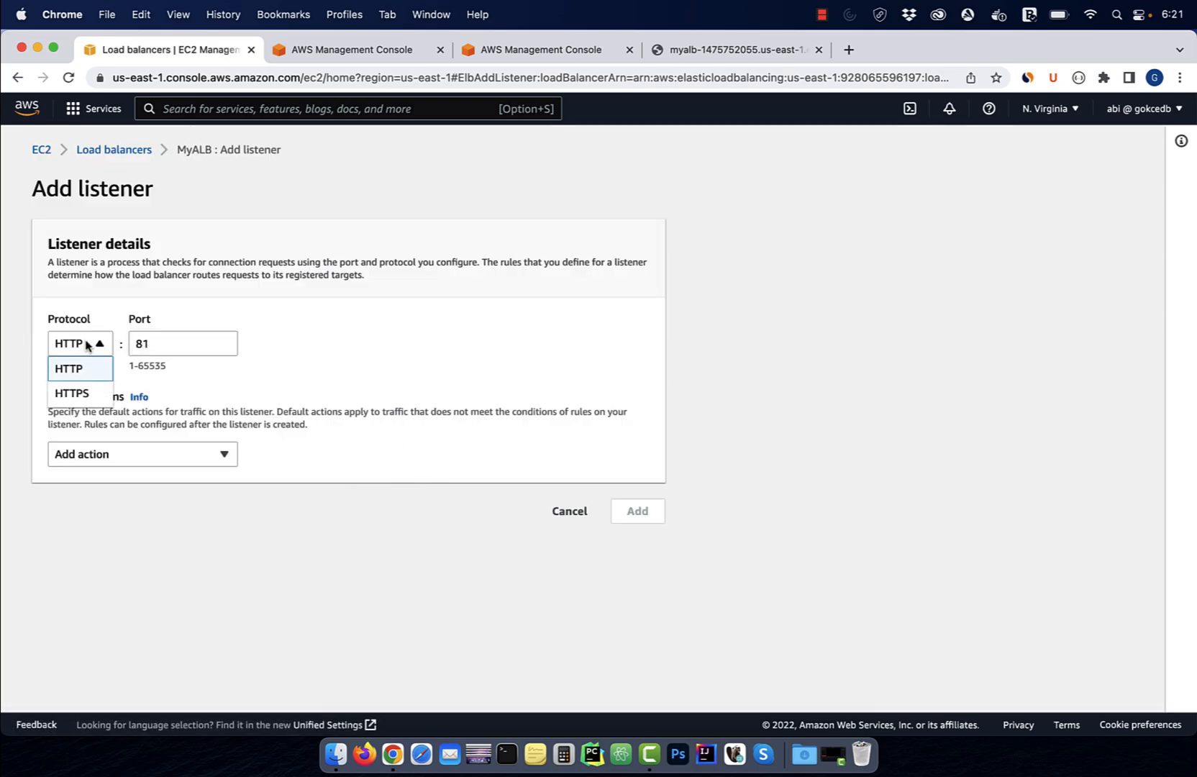
left_click(71, 393)
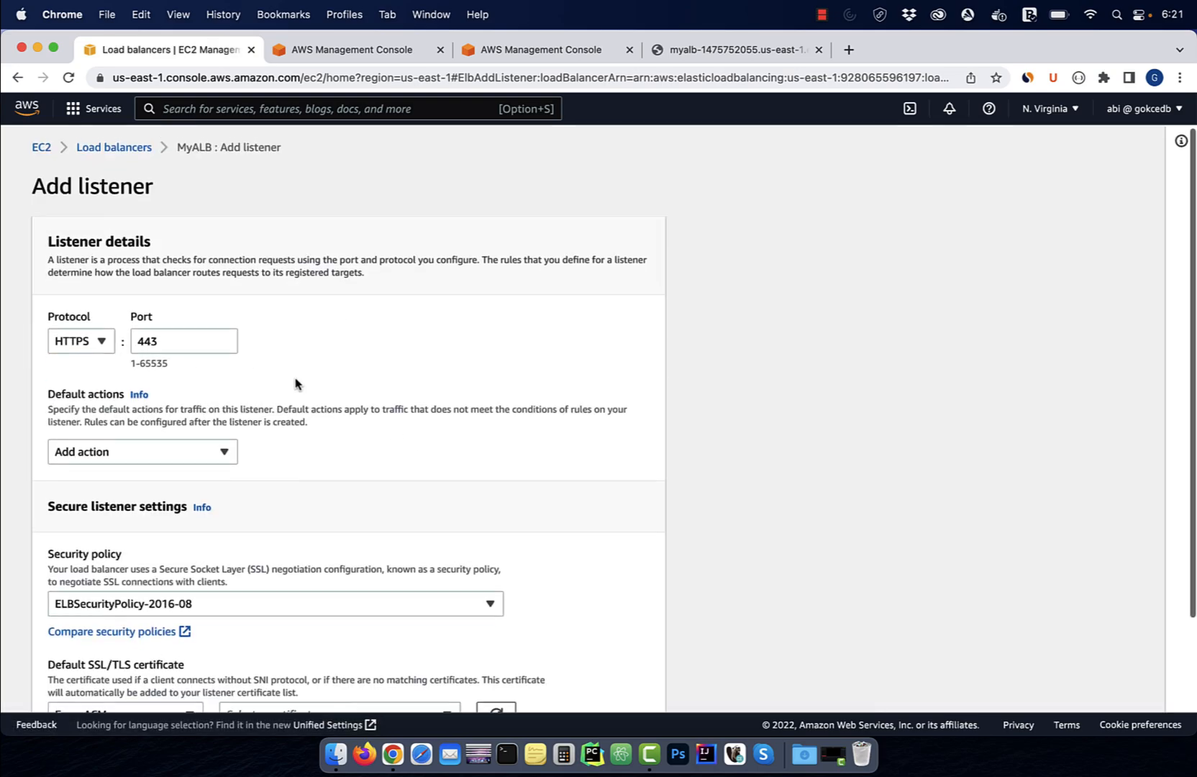
left_click(141, 450)
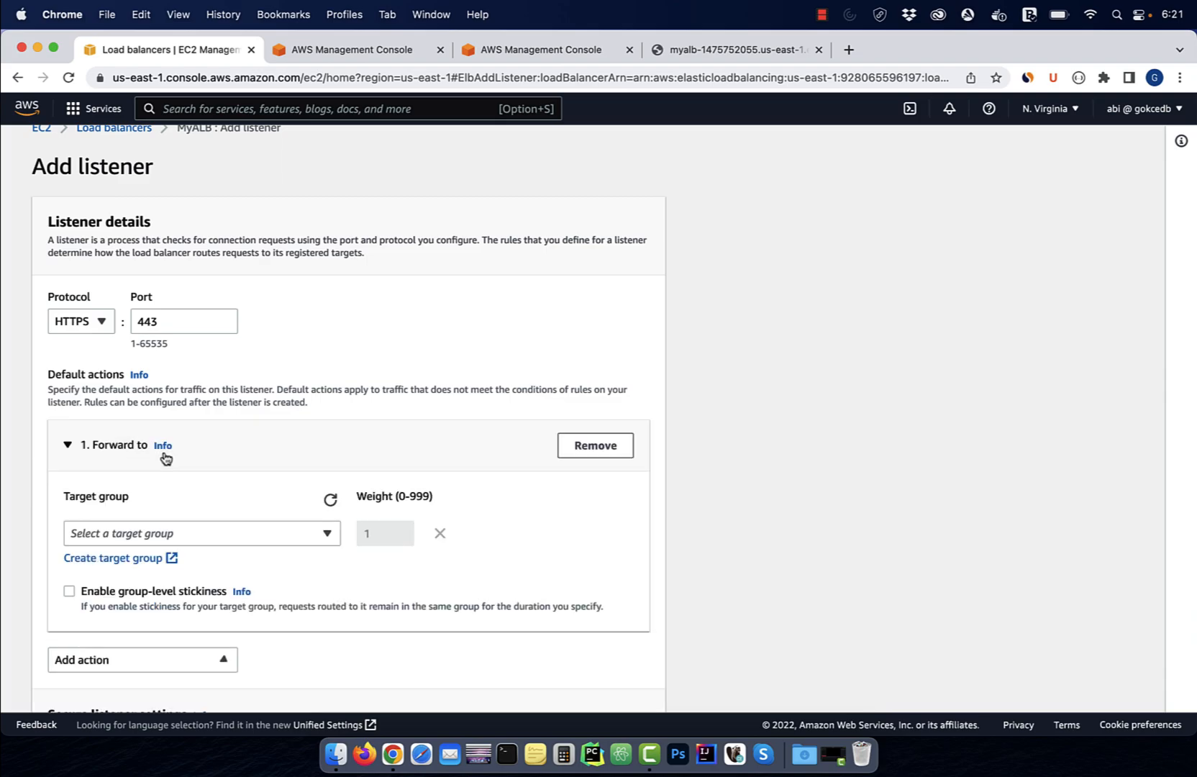
left_click(202, 532)
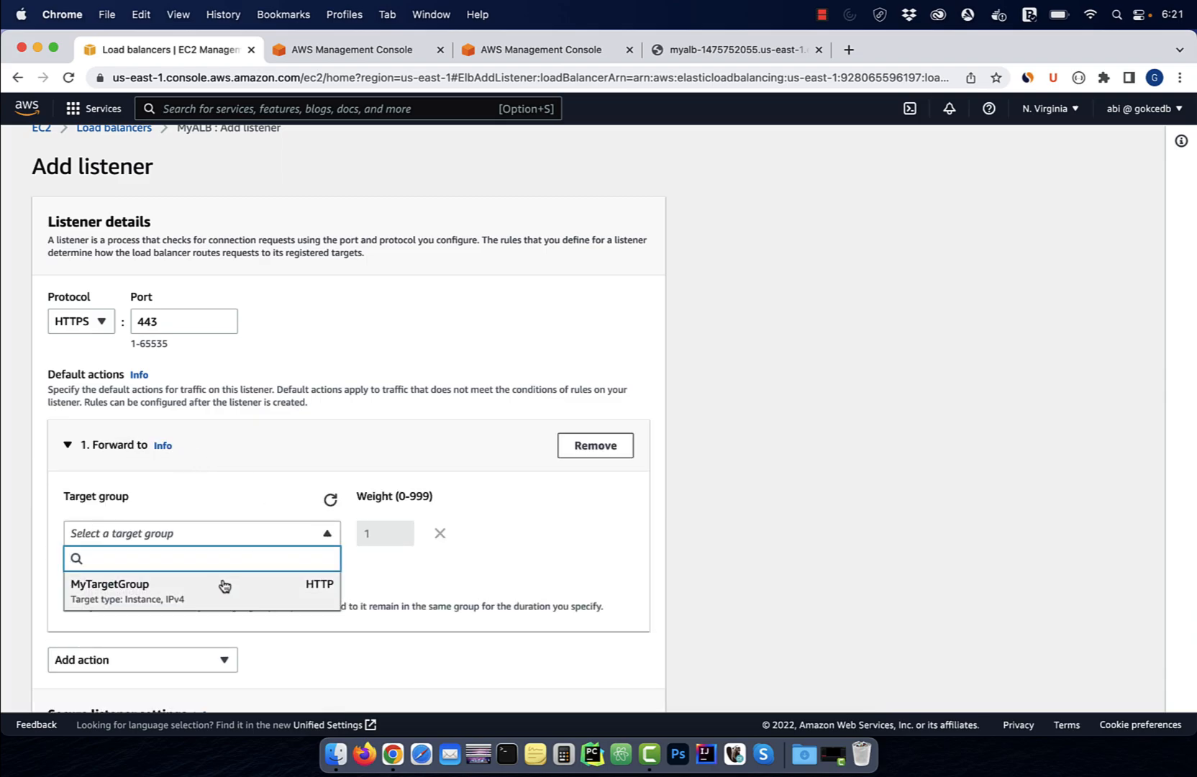
left_click(202, 591)
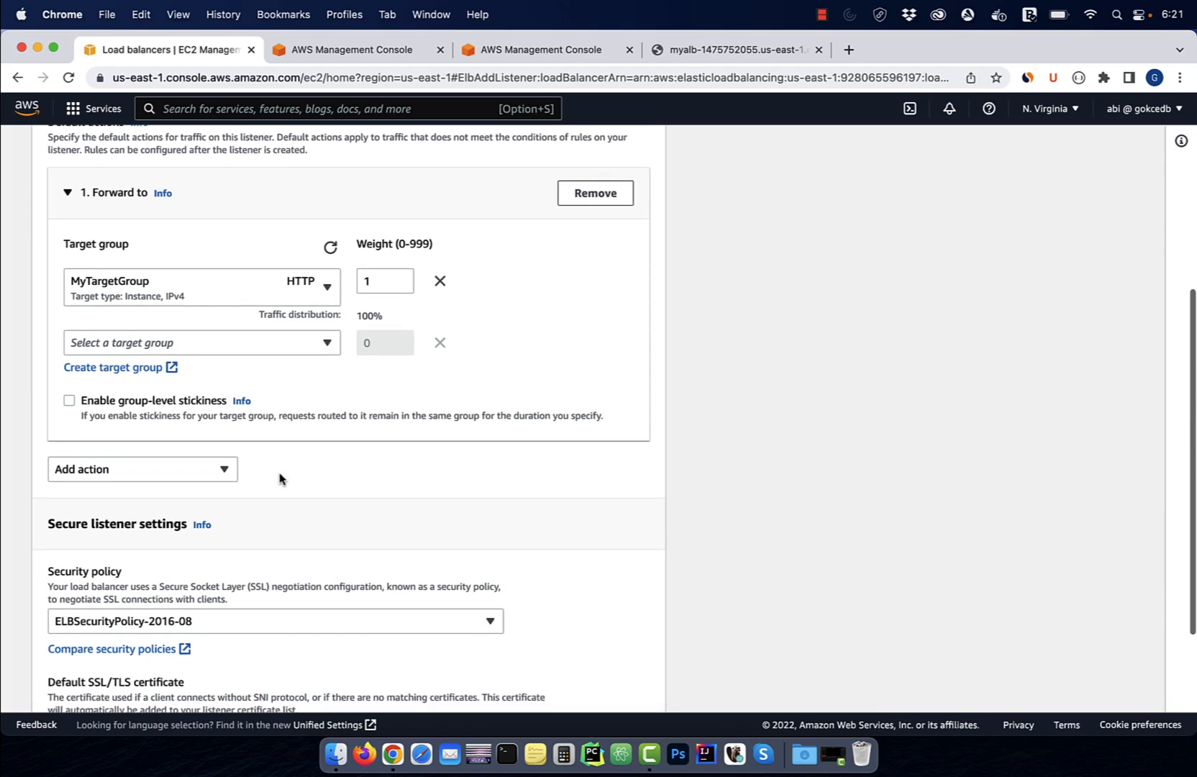
scroll("down", 3)
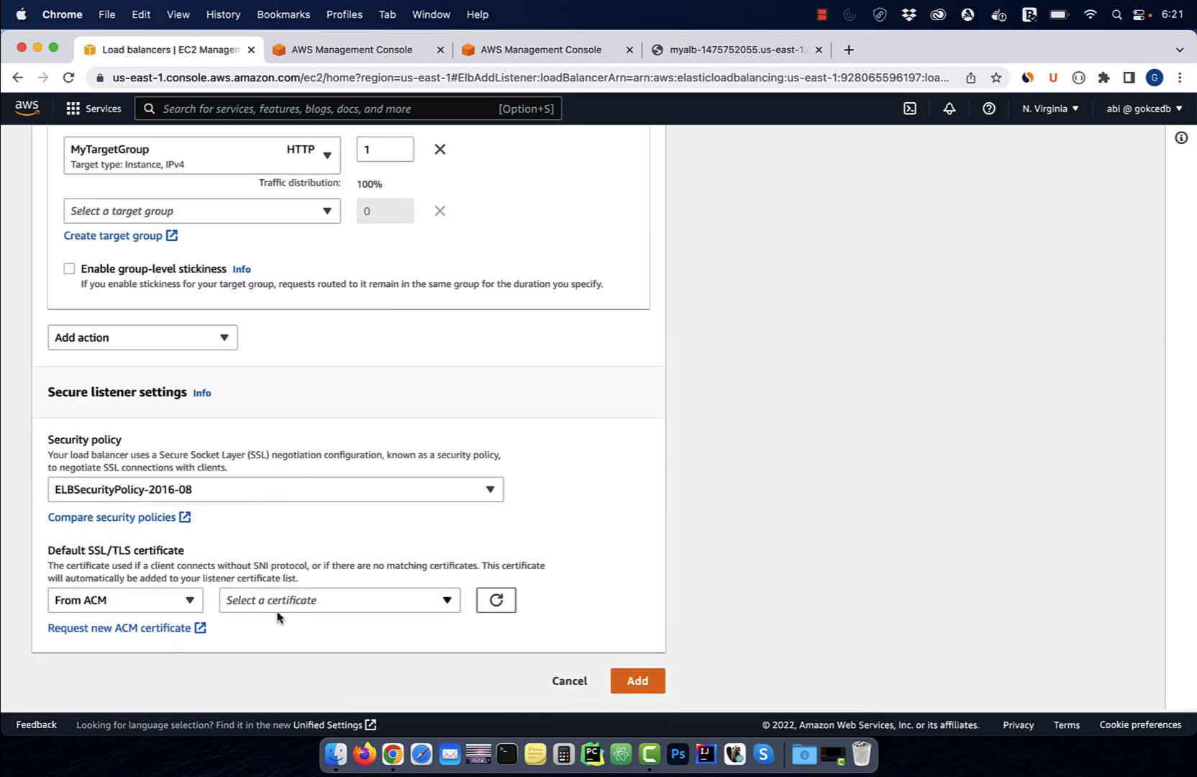
mouse_move(357, 48)
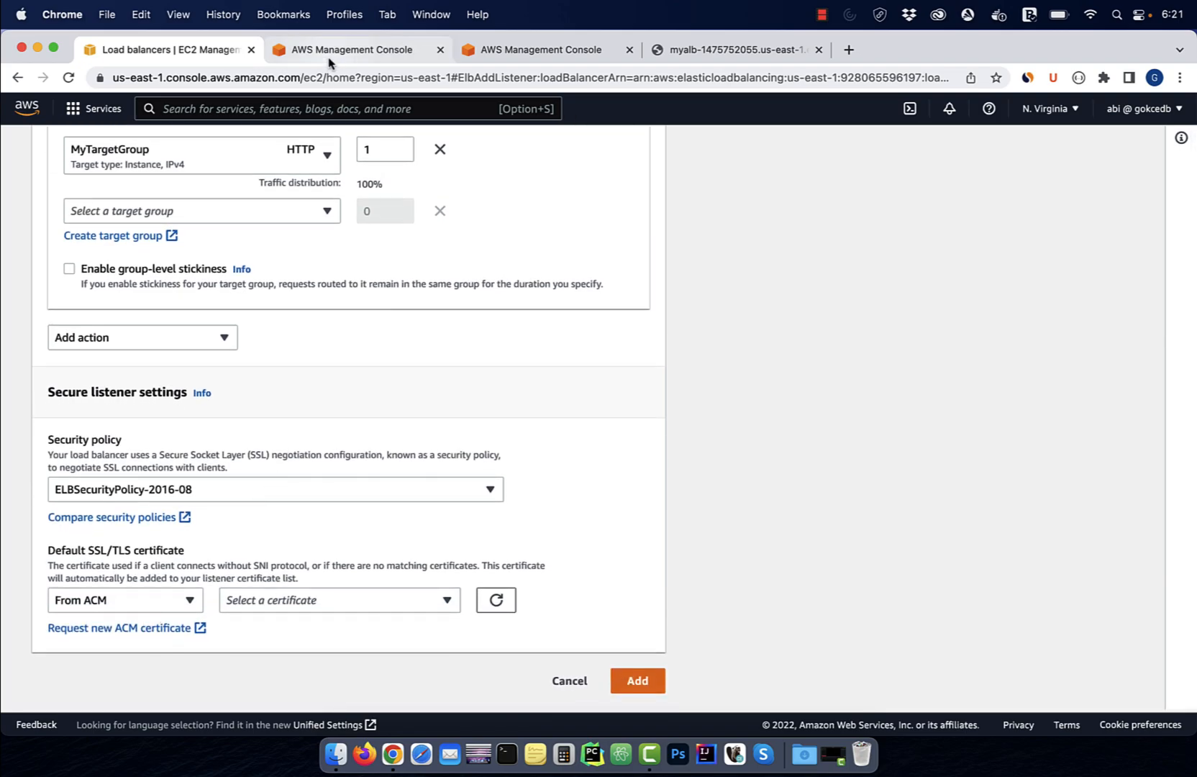
Step: Request a public ACM certificate for myalb.gokcedb.com with DNS validation
left_click(351, 49)
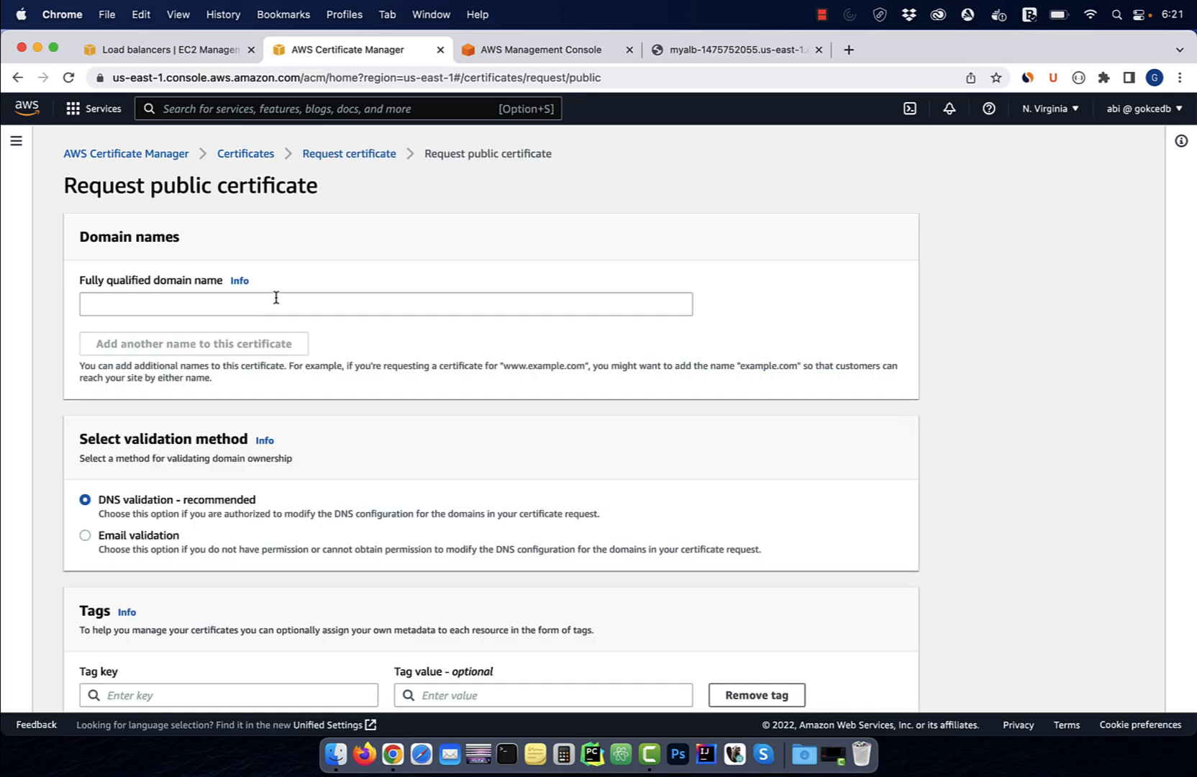
type("myalb")
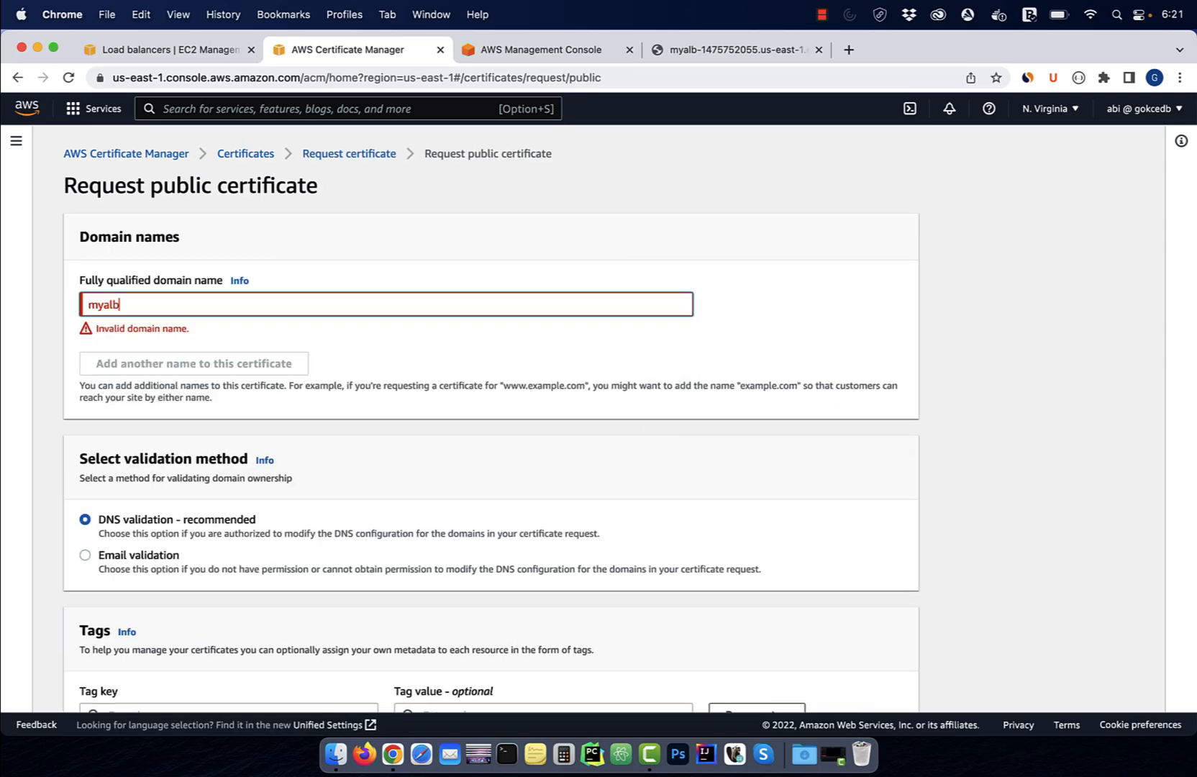
type(".gokcedb.com")
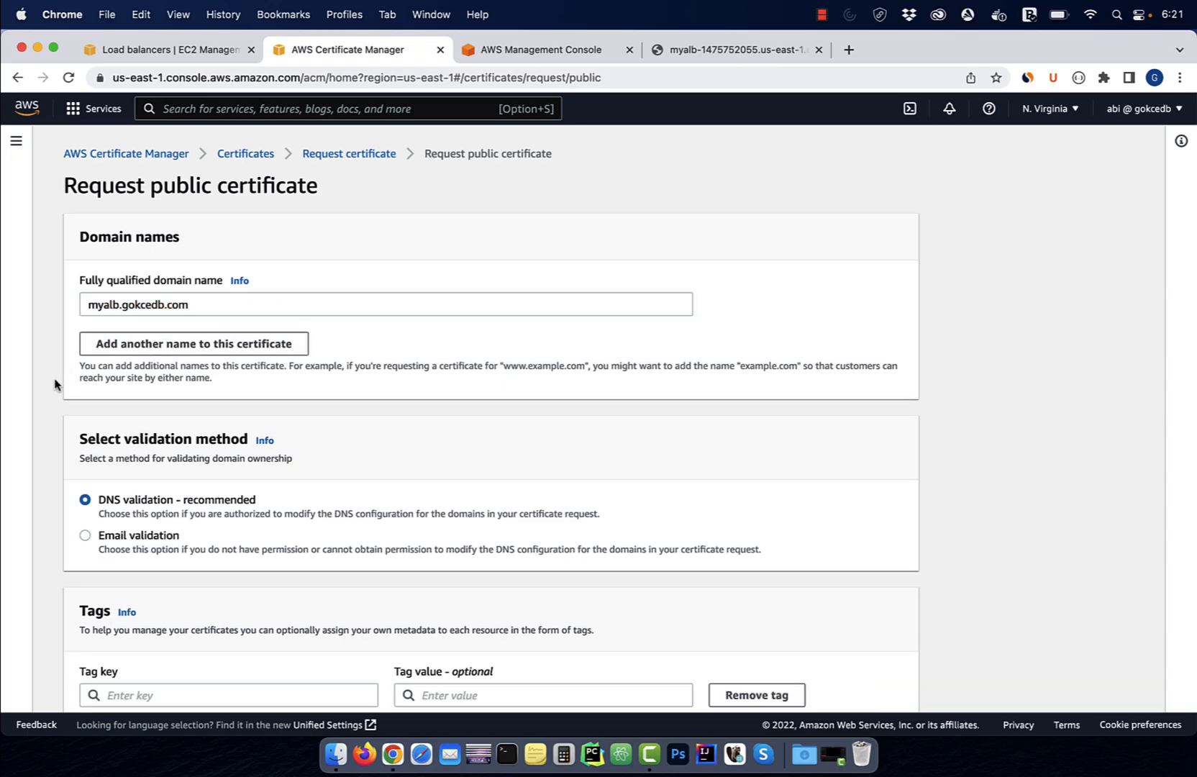
scroll("down", 3)
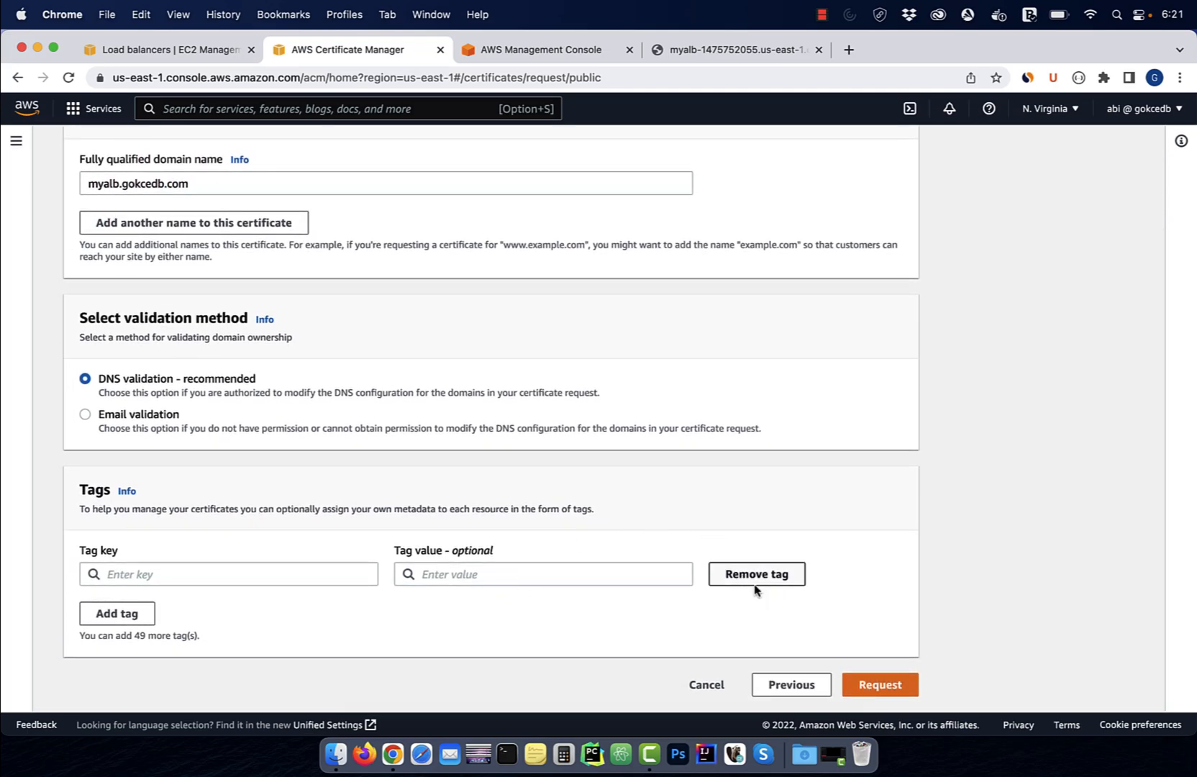
left_click(878, 683)
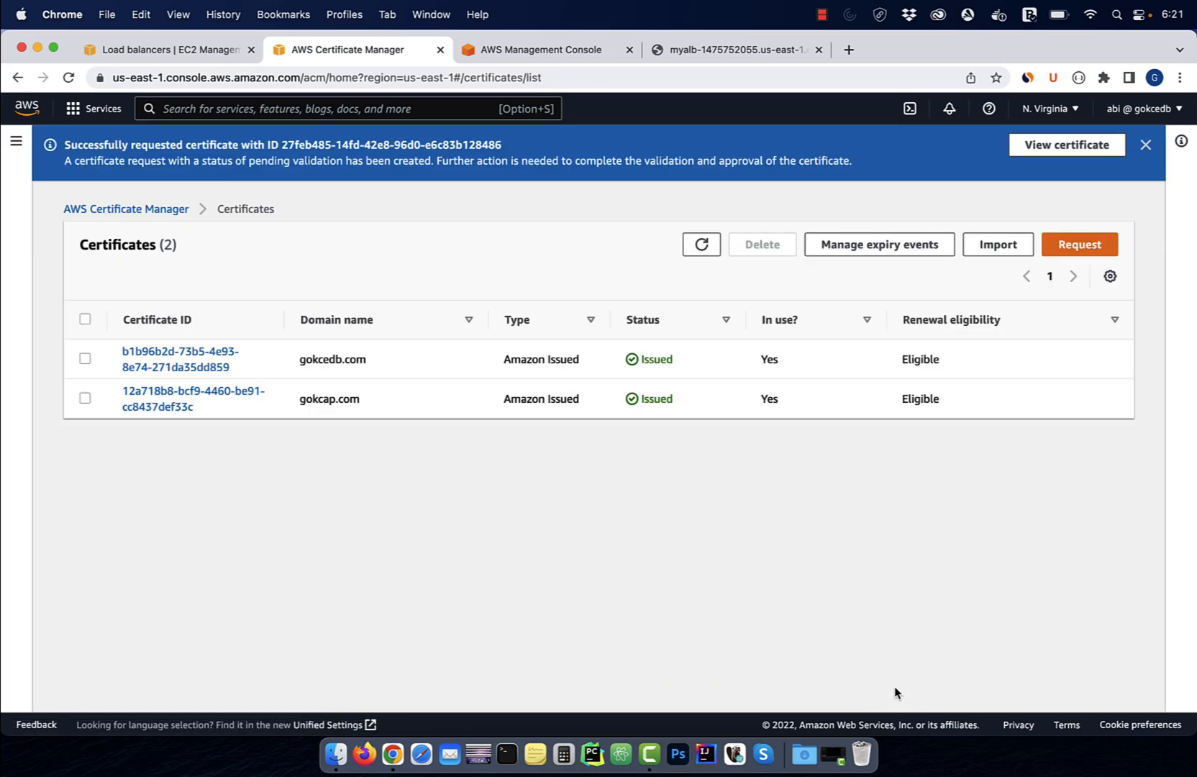
Step: From the new certificate's details, create its DNS validation CNAME records in Route 53
left_click(1066, 144)
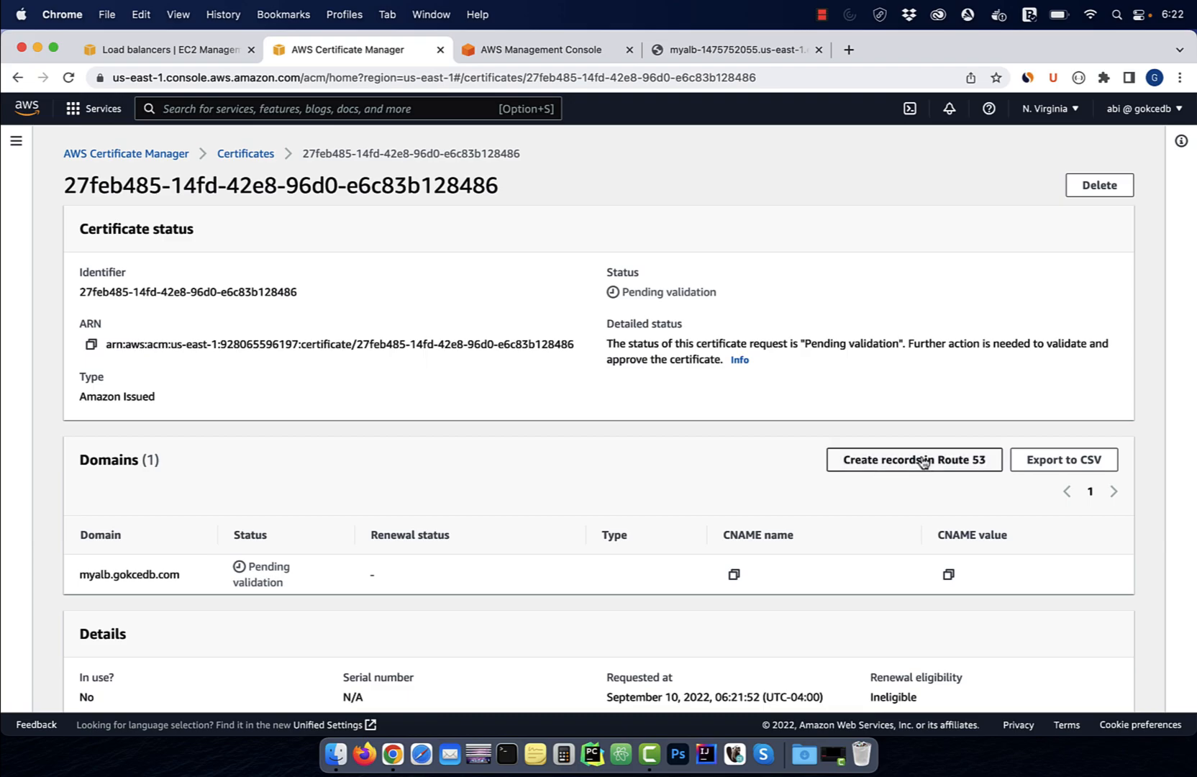
left_click(914, 459)
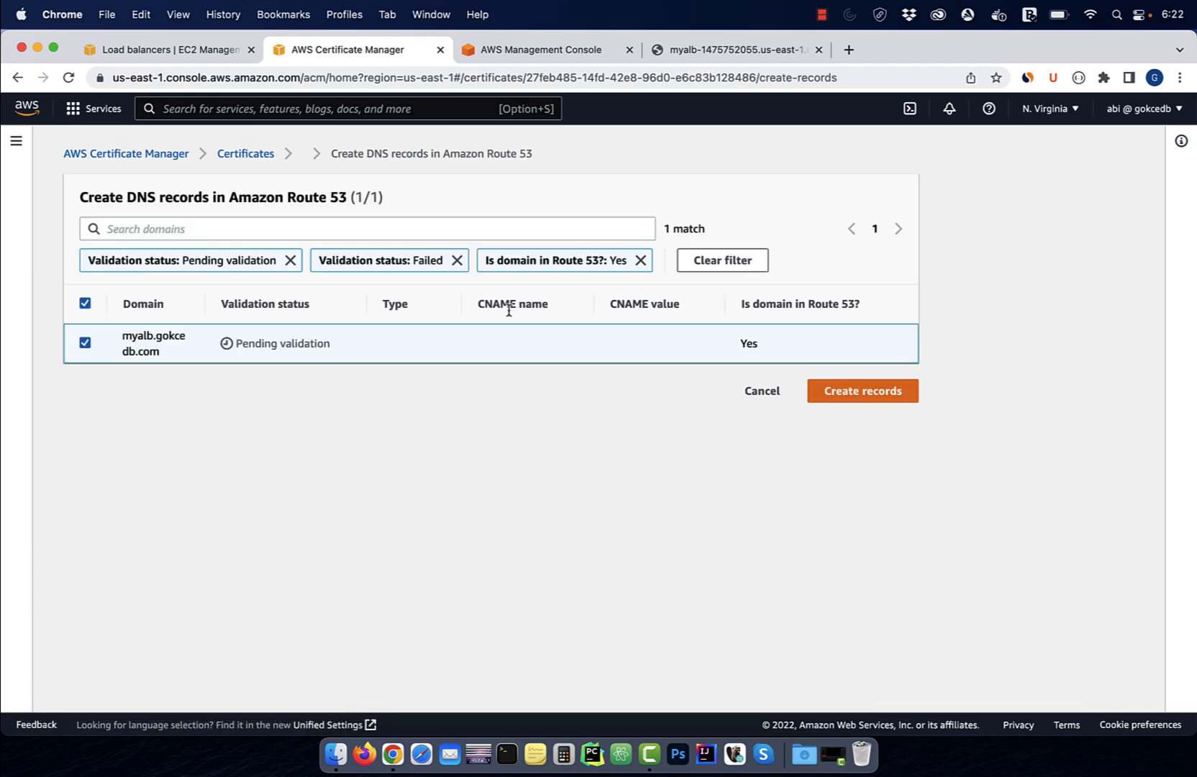
left_click(861, 390)
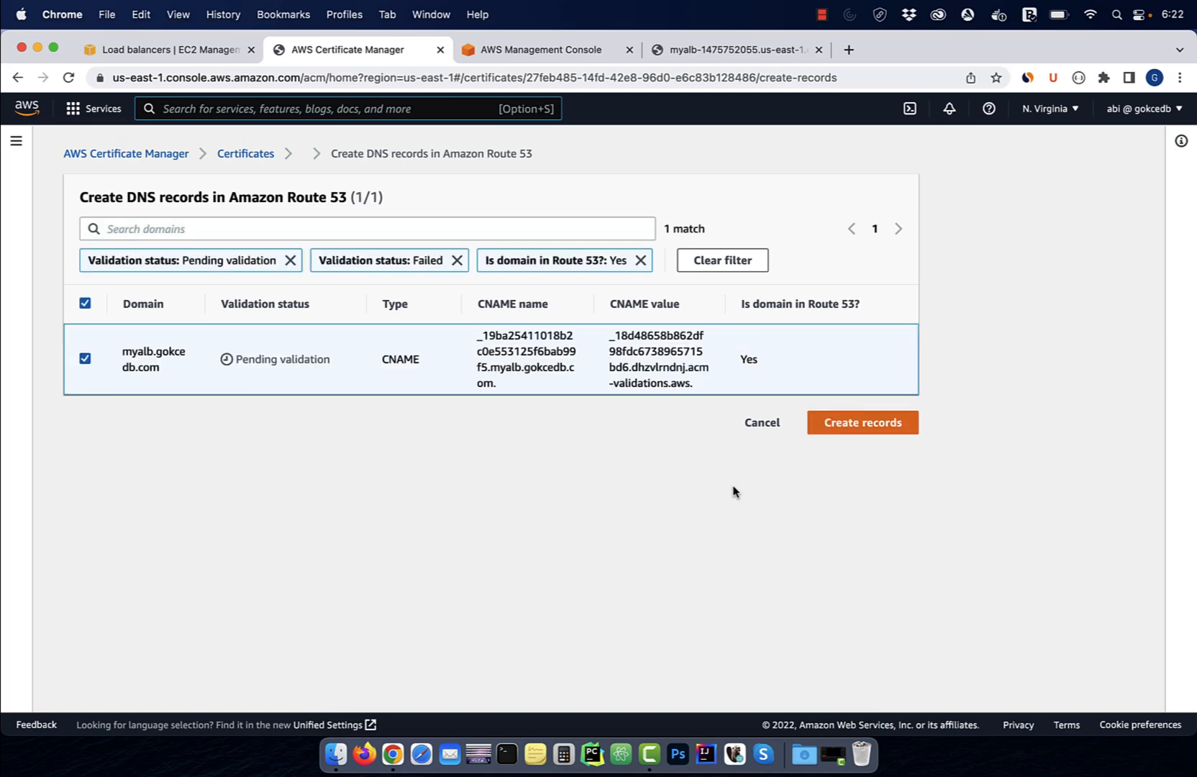
left_click(861, 421)
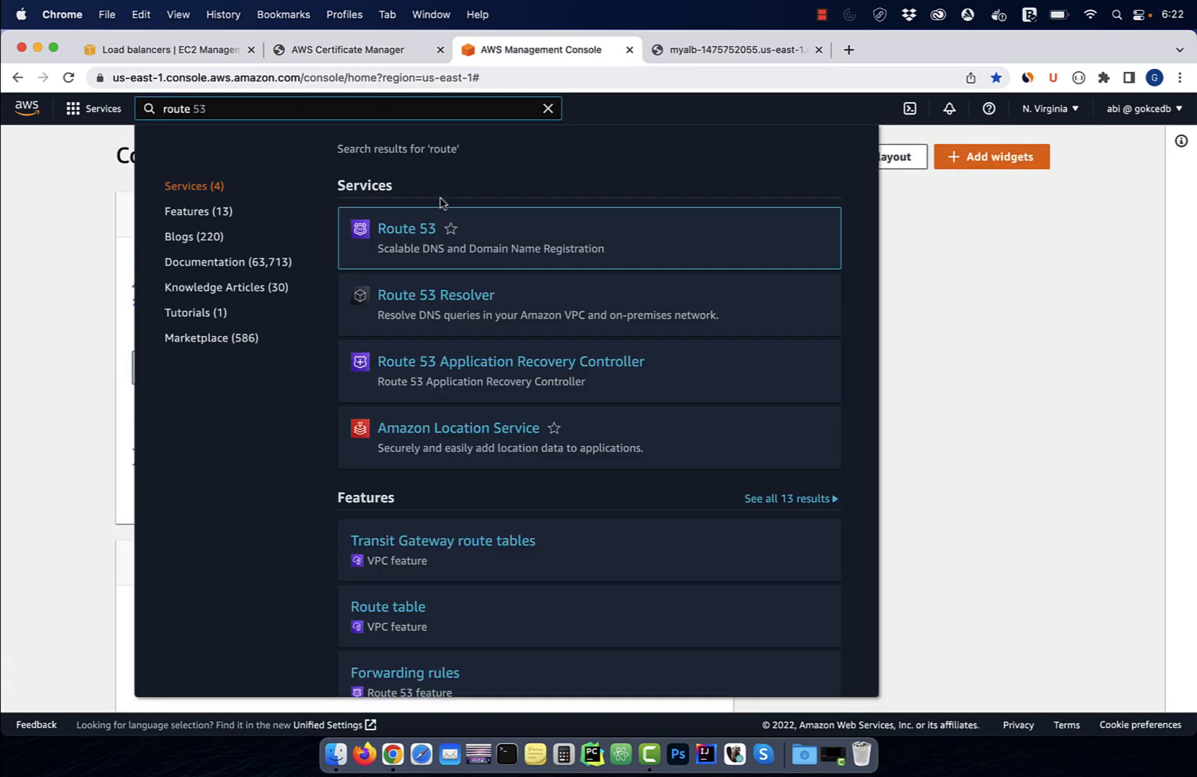
Step: Check the gokcedb.com hosted zone for the myalb validation CNAME, then return to the certificate
left_click(405, 229)
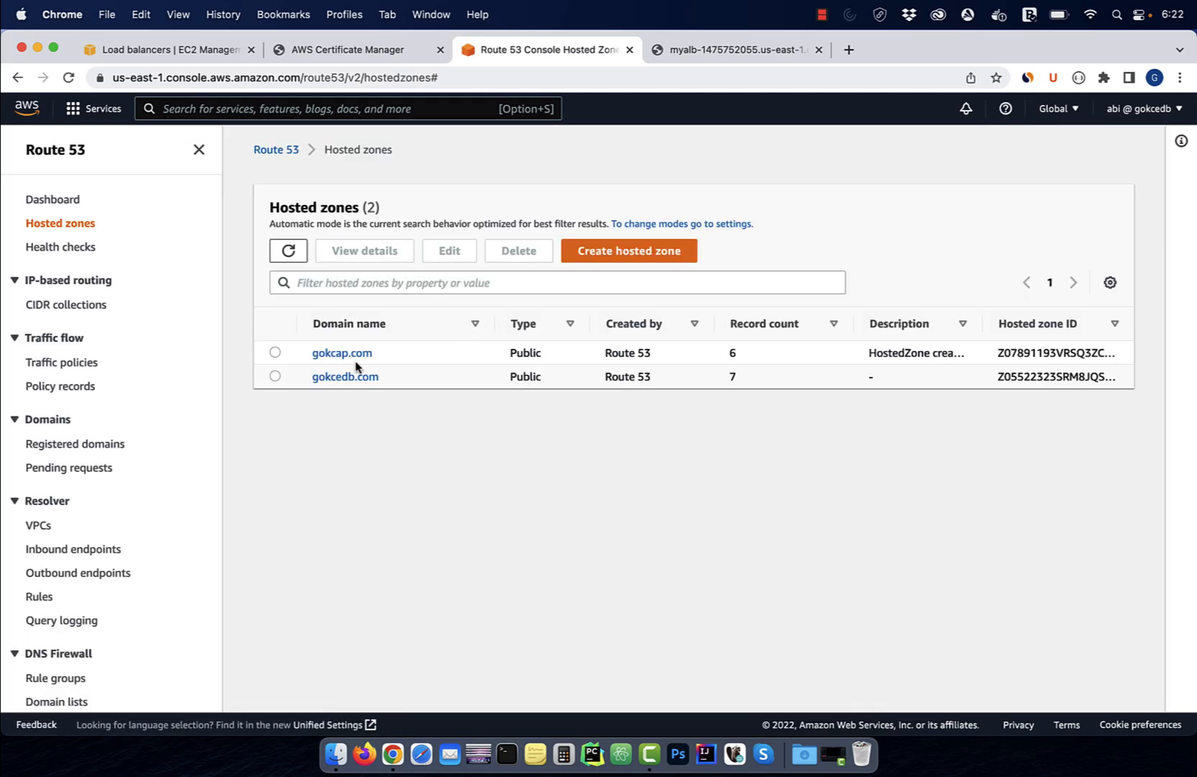
left_click(344, 376)
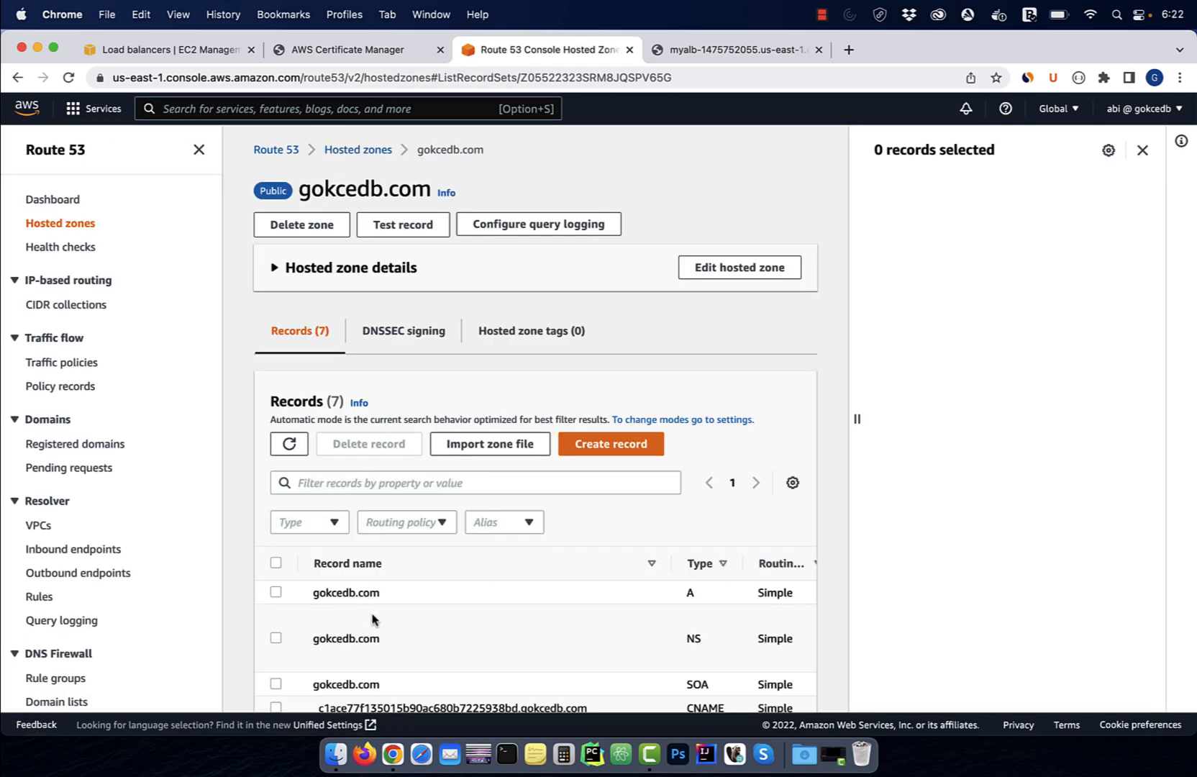
scroll("down", 3)
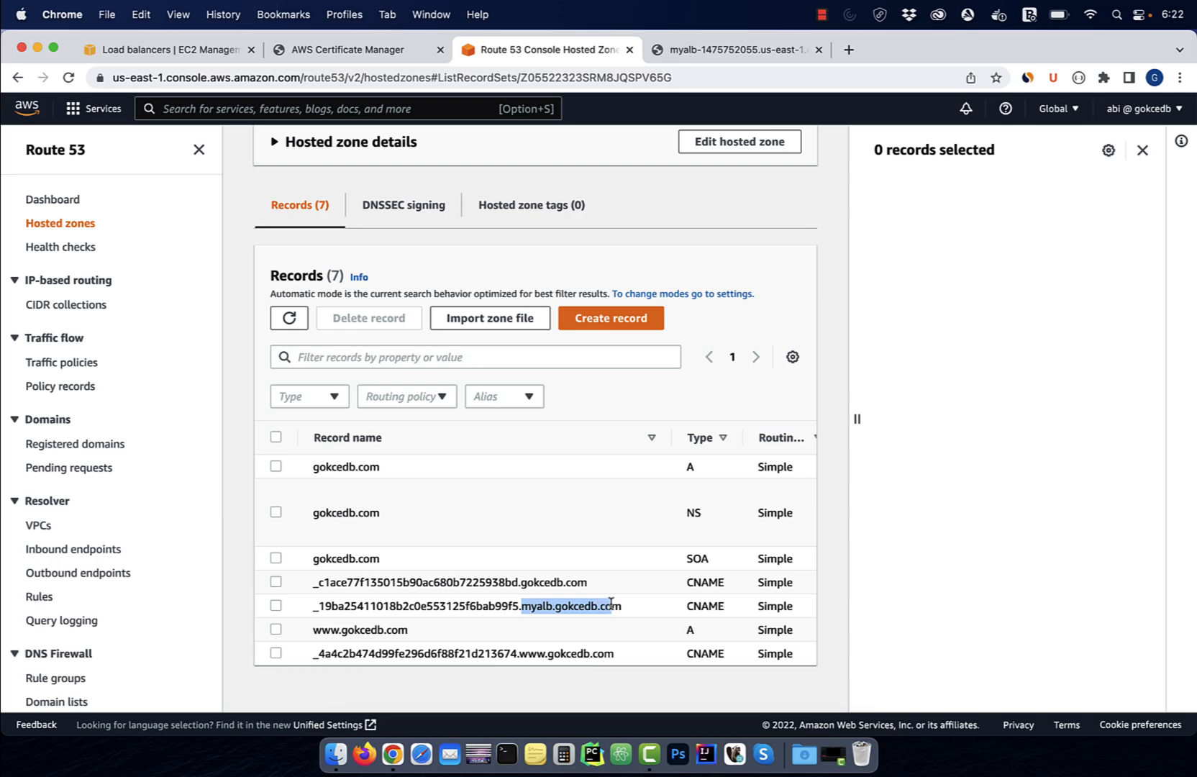
left_click(342, 49)
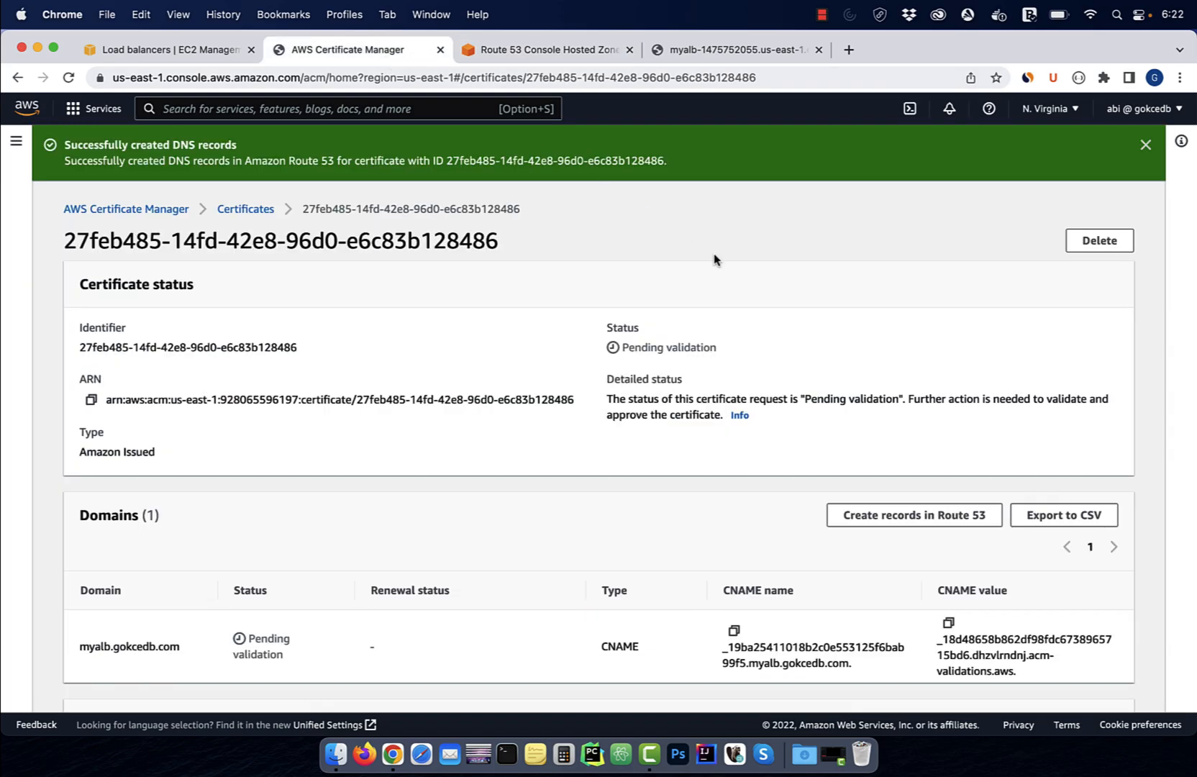
mouse_move(1060, 166)
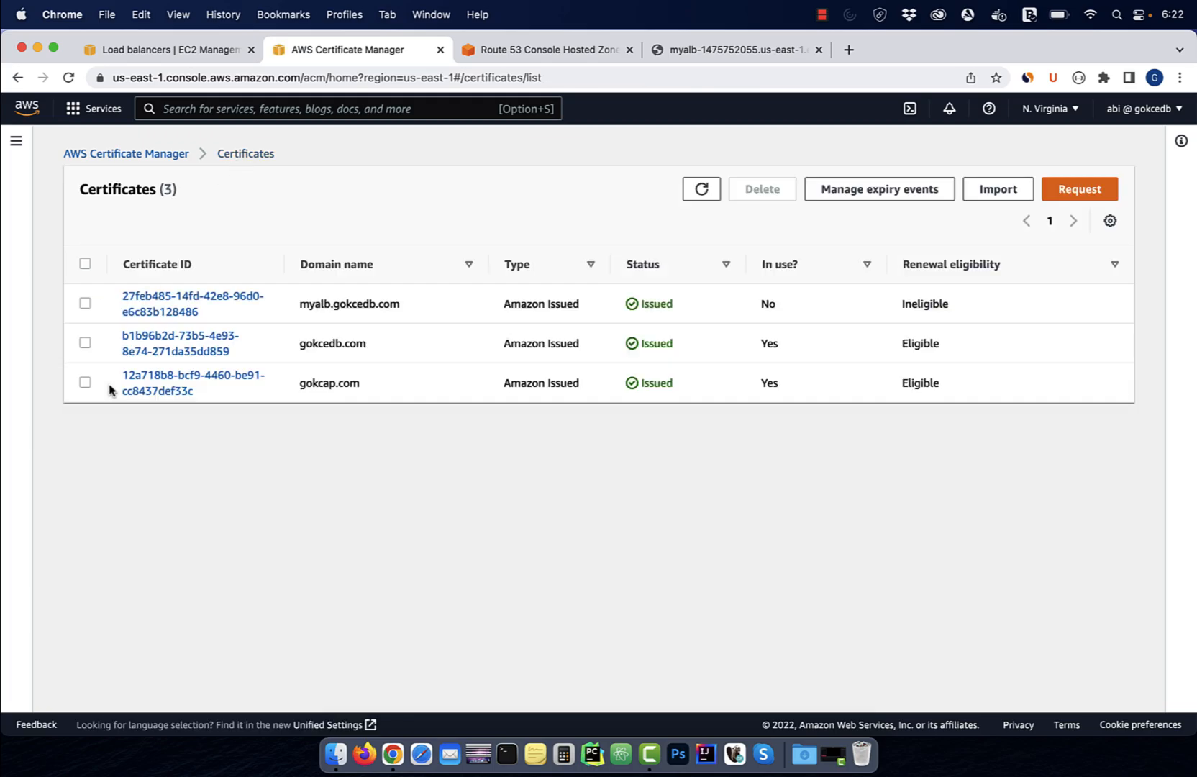
mouse_move(574, 321)
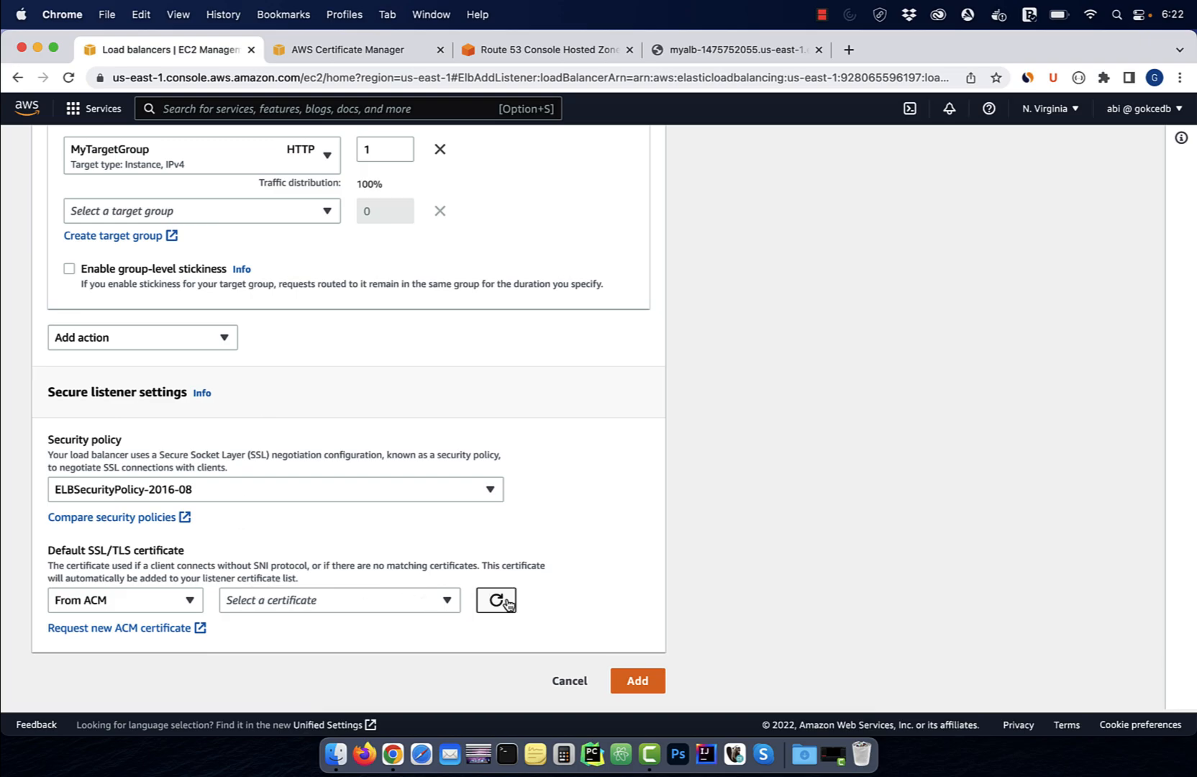
Step: Add the HTTPS:443 listener to MyALB with the myalb.gokcedb.com certificate, then go to Route 53 record creation
left_click(495, 600)
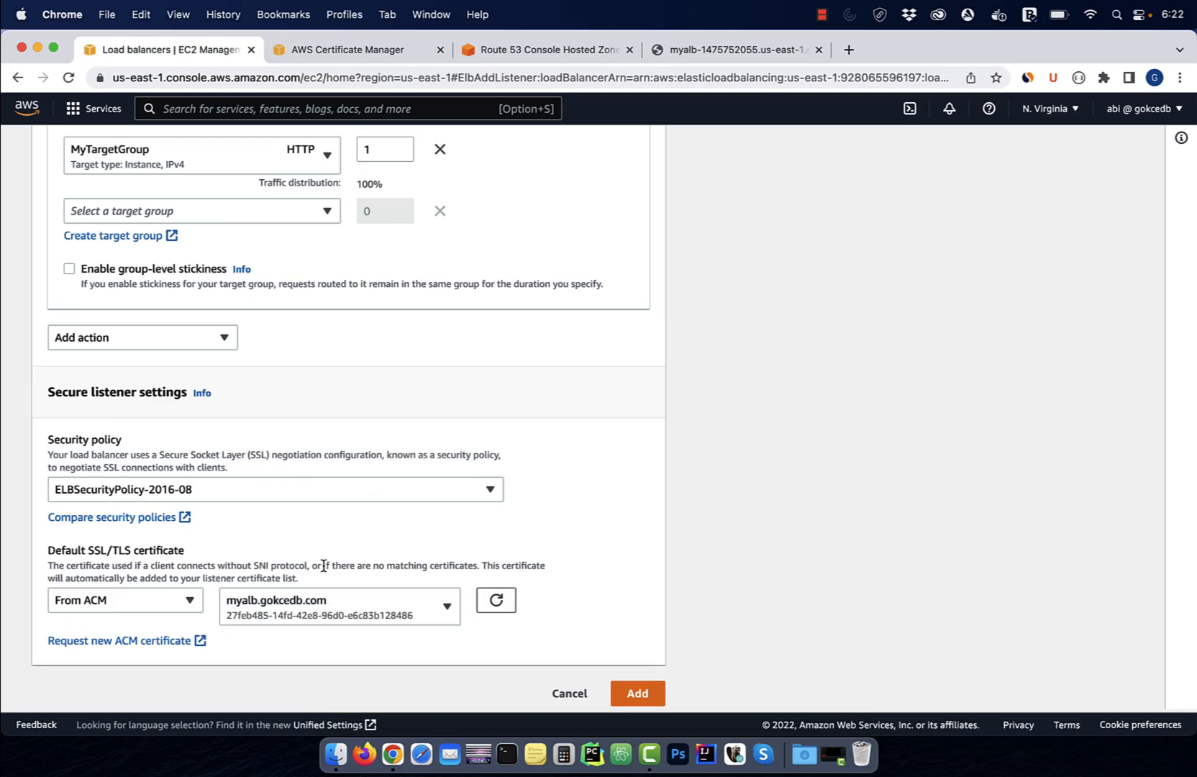
left_click(637, 693)
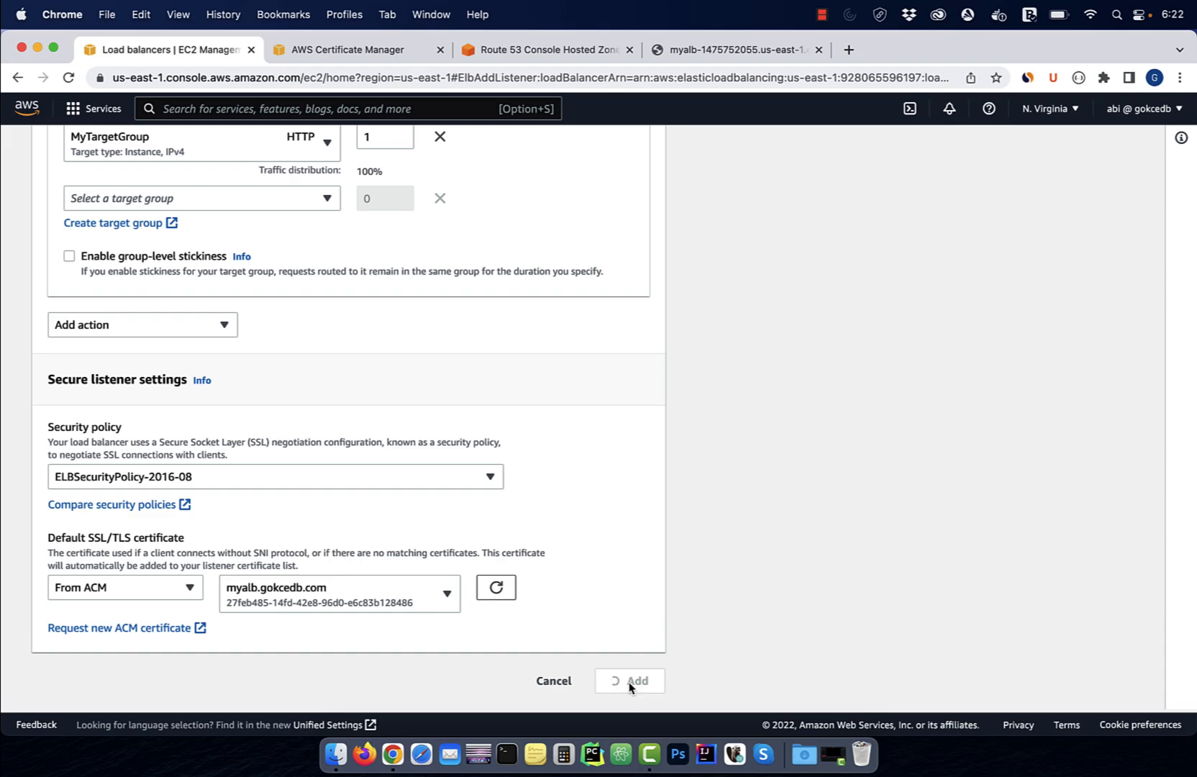
left_click(629, 680)
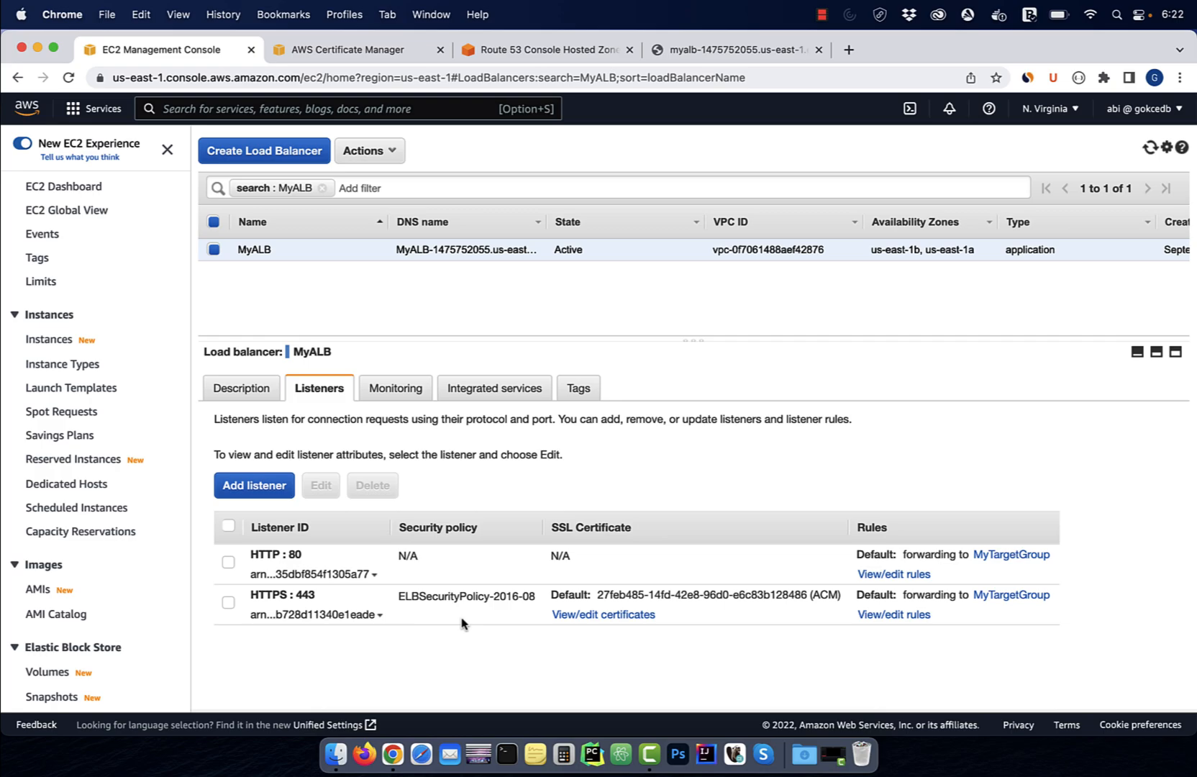
mouse_move(495, 265)
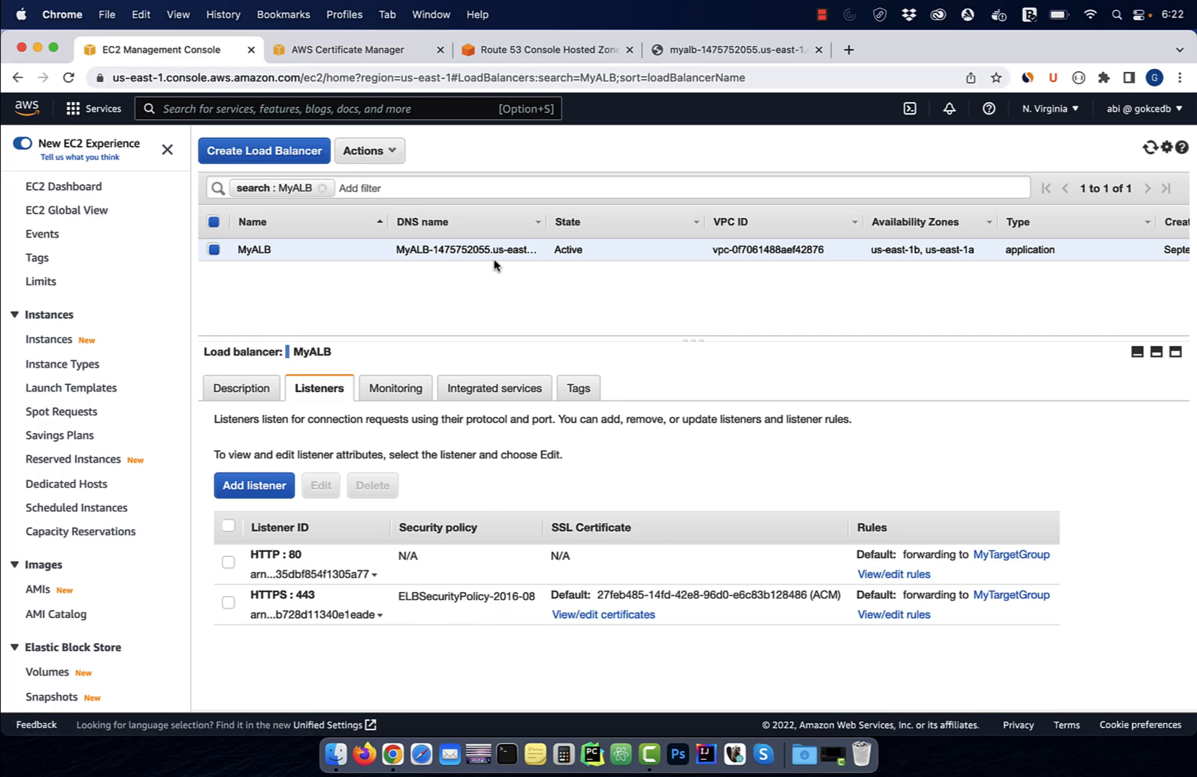
left_click(545, 49)
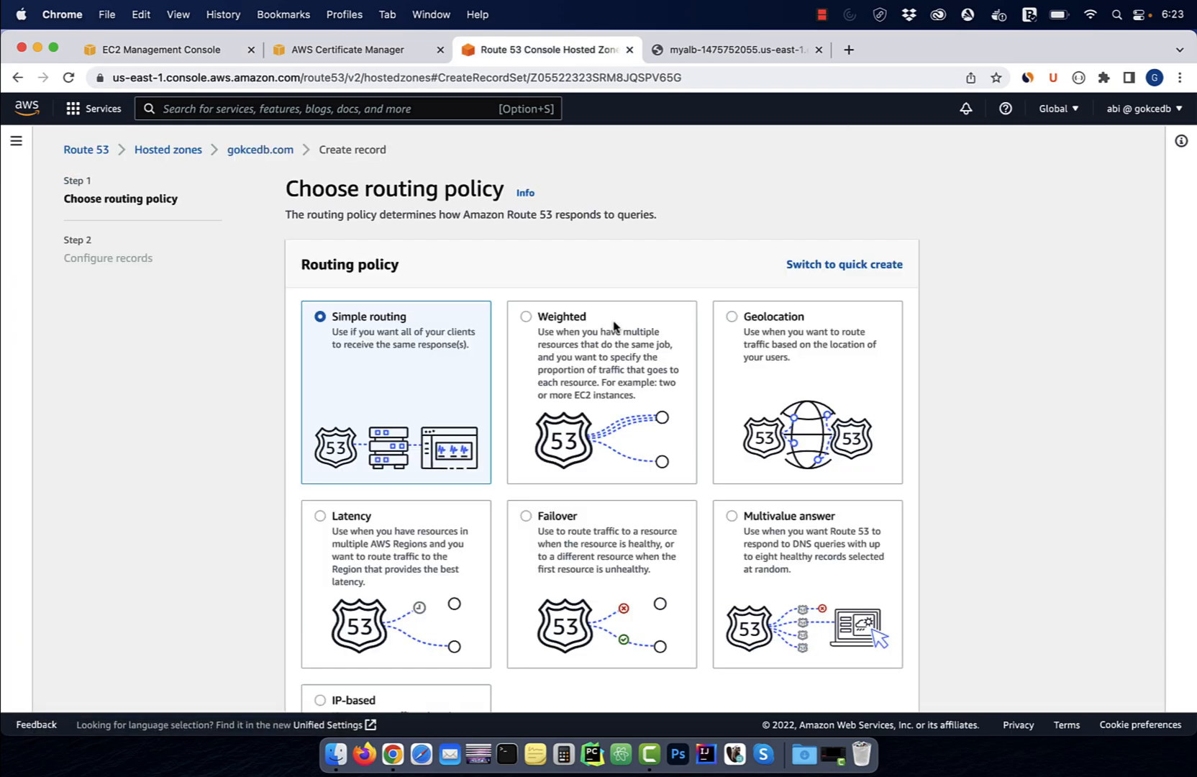
Step: Proceed with Simple routing and name the record myalb under gokcedb.com
scroll("down", 3)
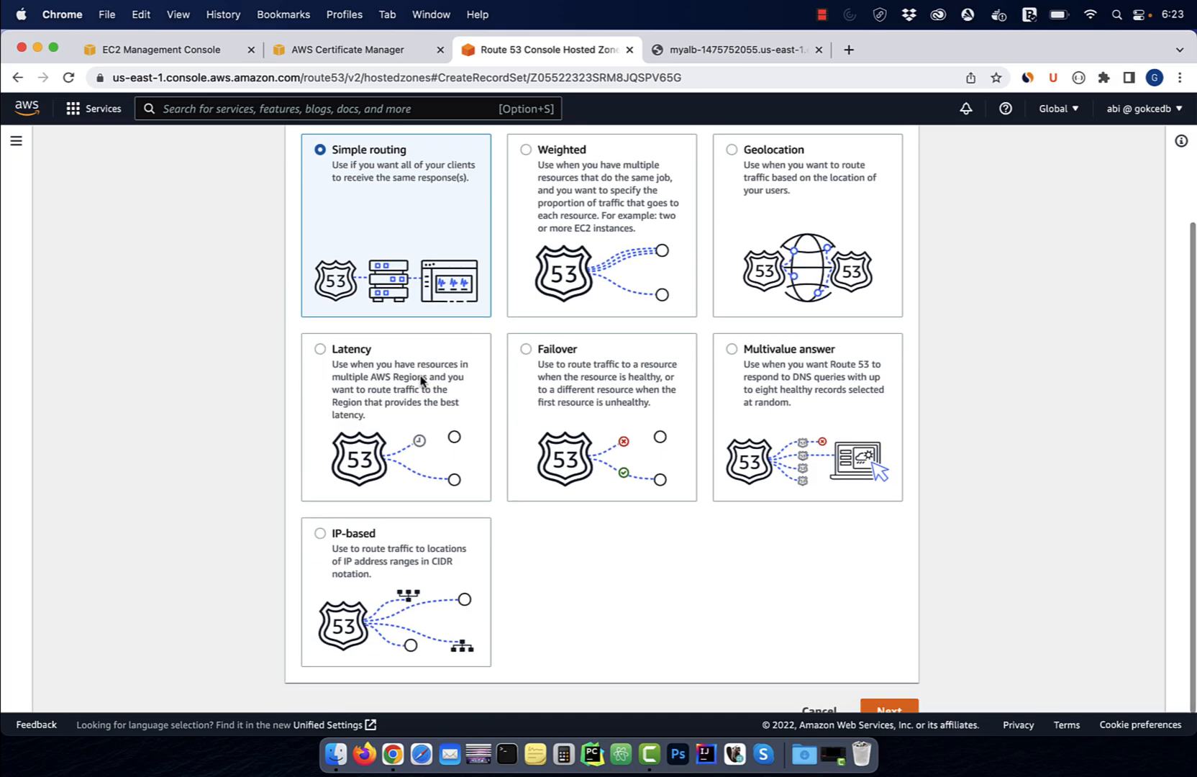
left_click(887, 703)
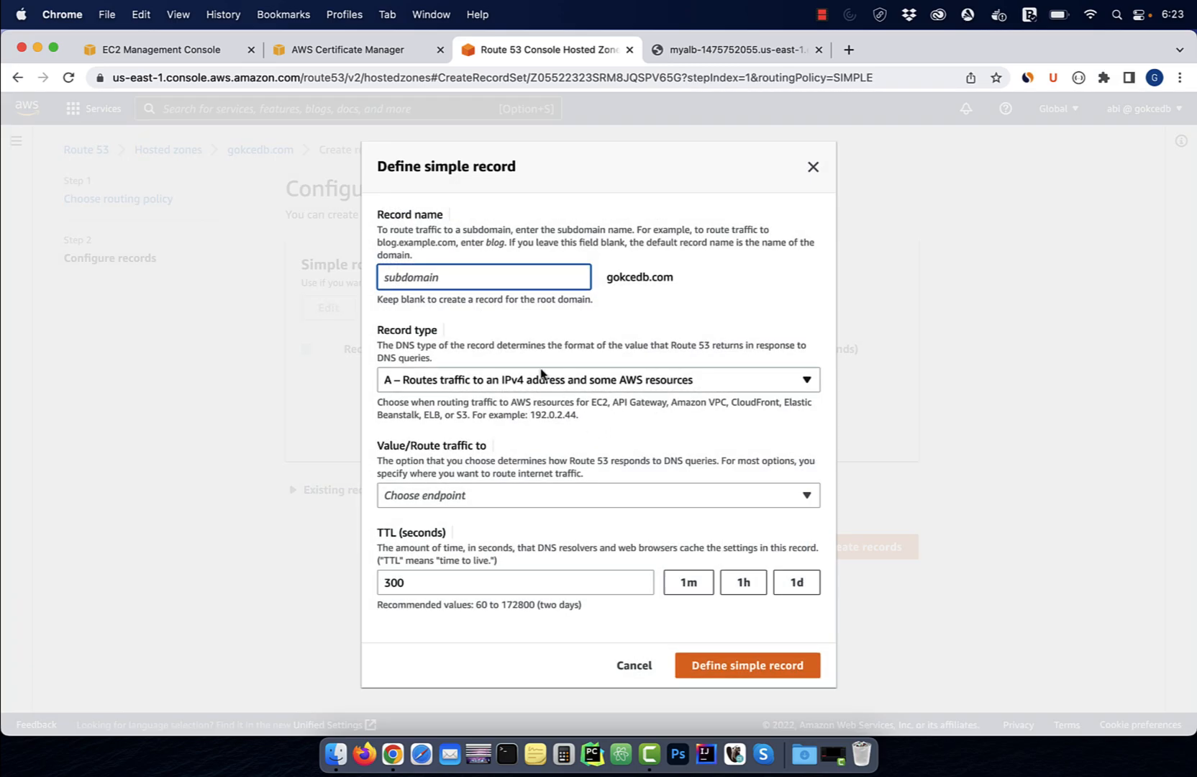
type("mya")
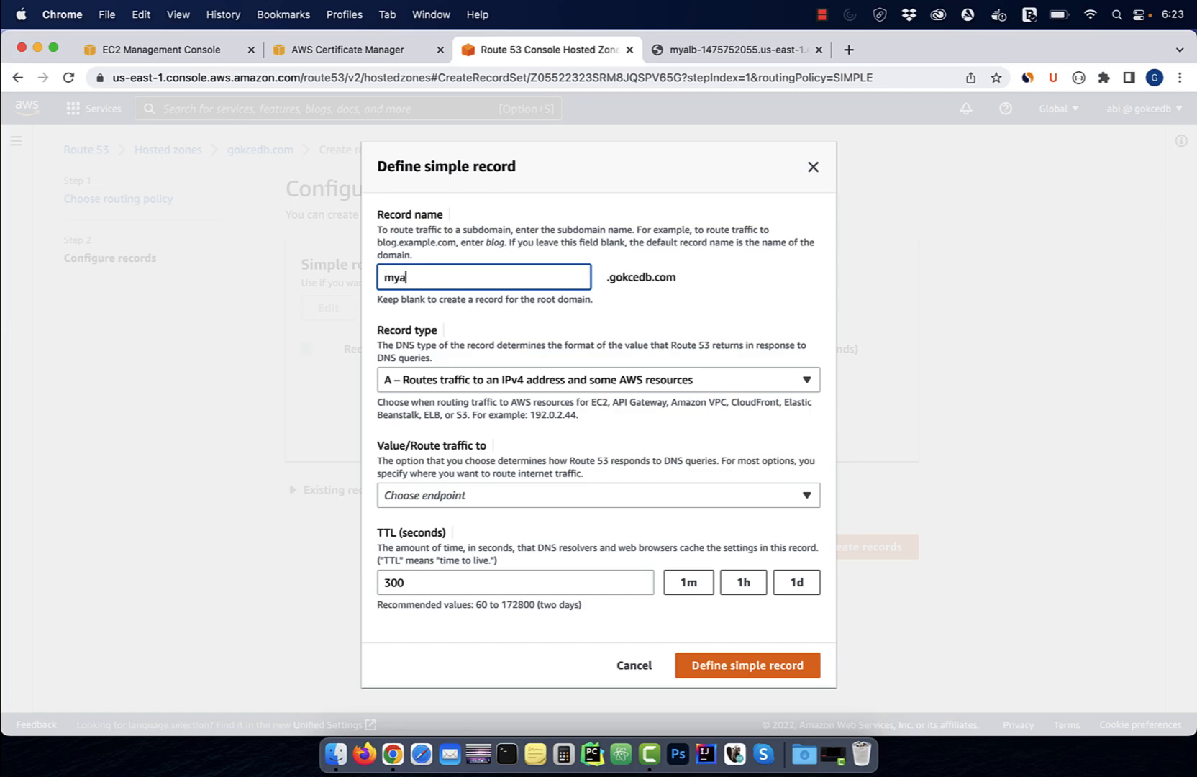
type("lb")
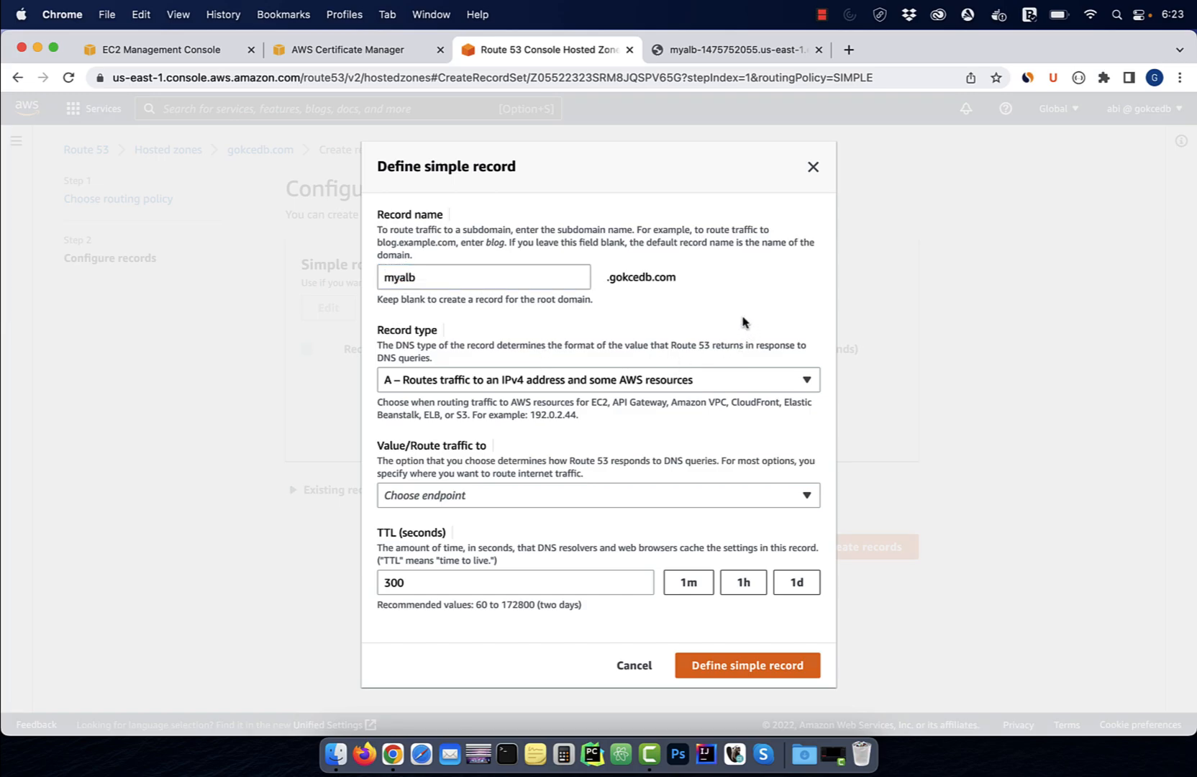
Step: Alias the record to the dualstack MyALB application load balancer in us-east-1 (N. Virginia)
left_click(597, 495)
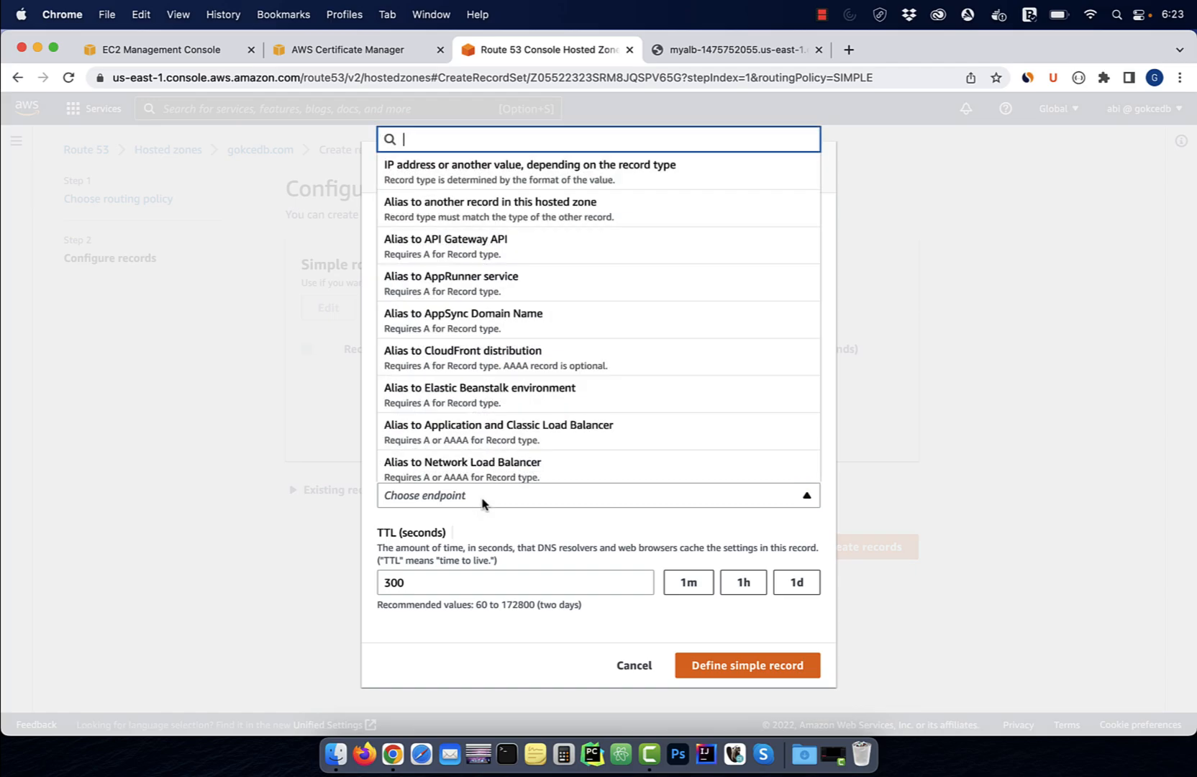
mouse_move(474, 437)
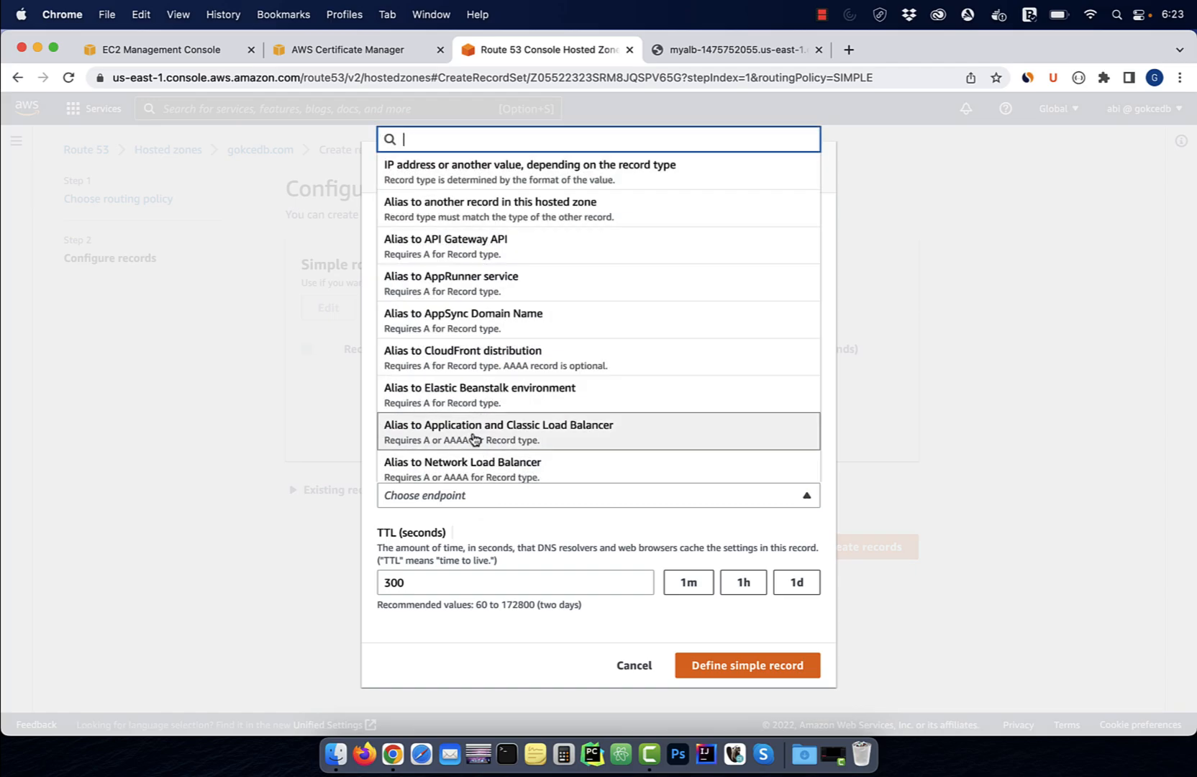
left_click(497, 424)
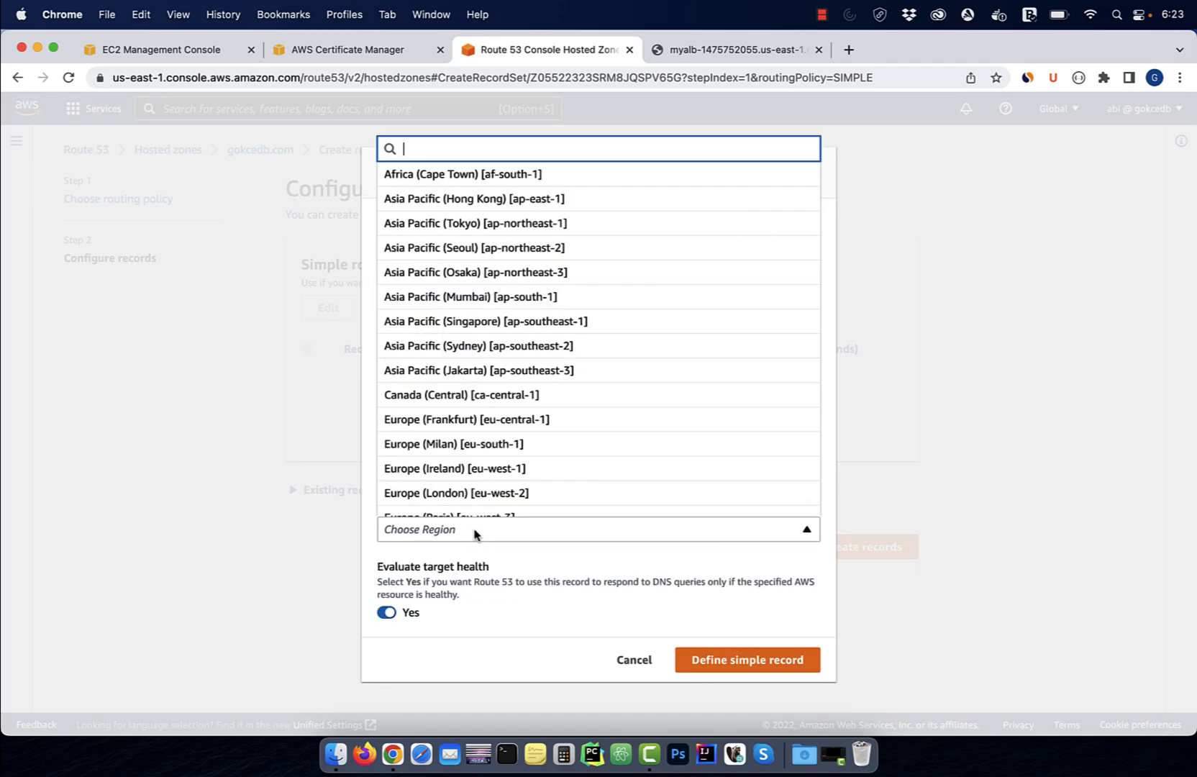
type("us-eas")
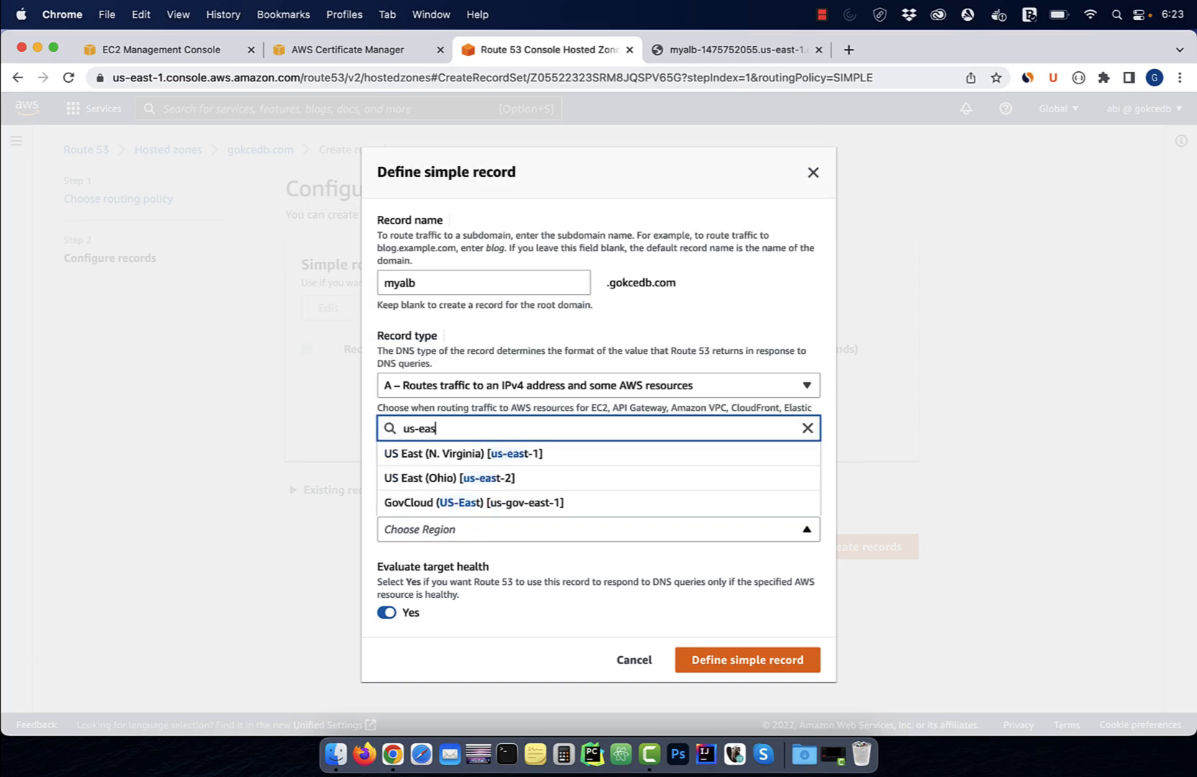
left_click(462, 453)
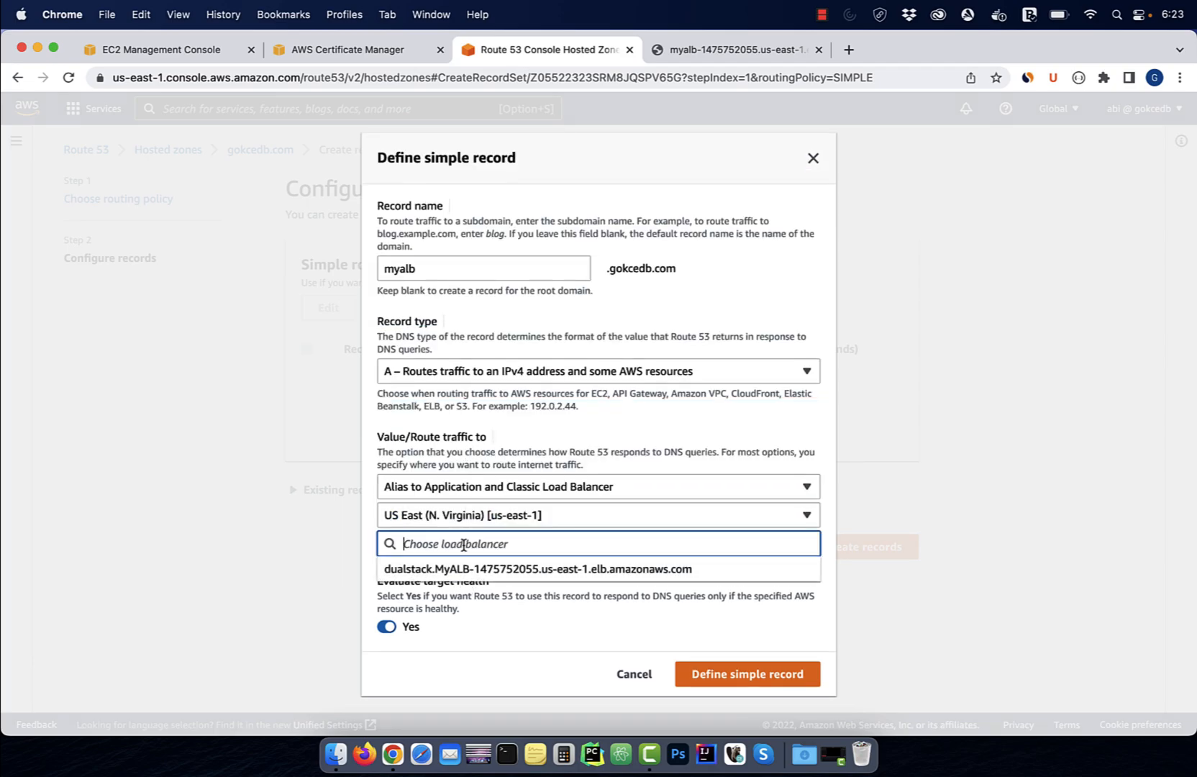
left_click(745, 673)
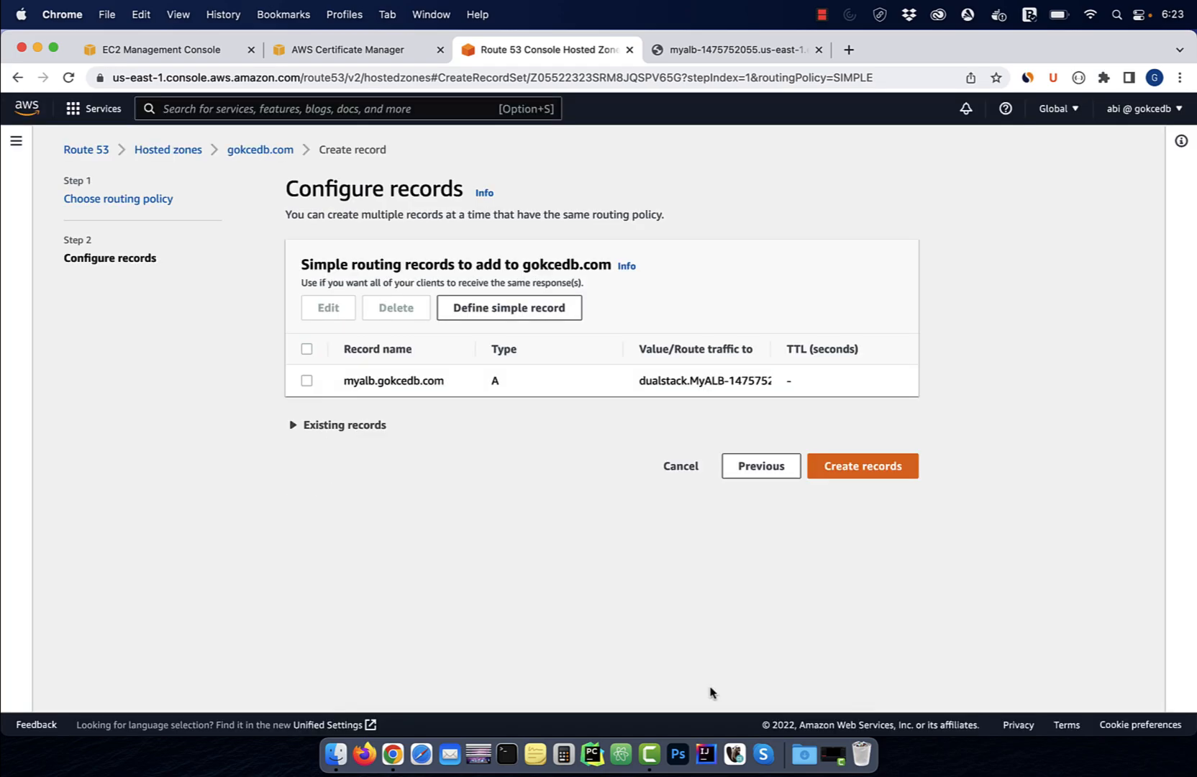
mouse_move(786, 515)
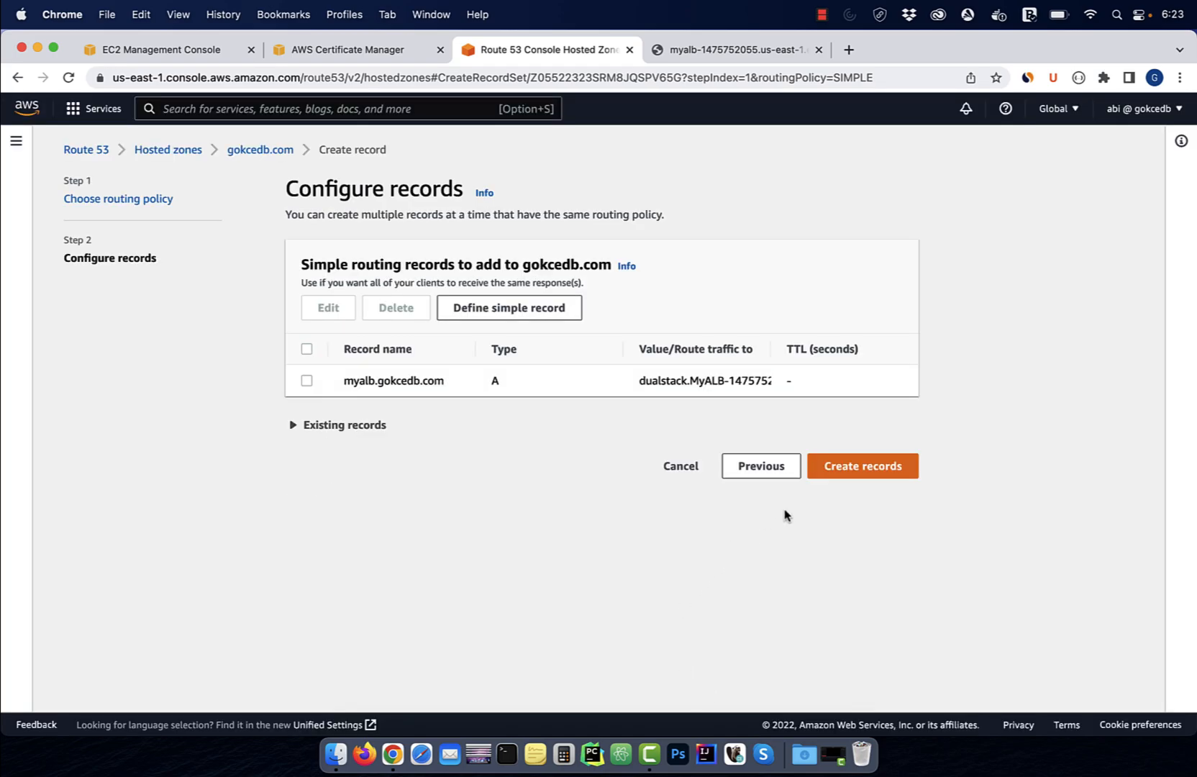
Step: Create the myalb.gokcedb.com record and refresh its change status until it shows INSYNC
left_click(861, 466)
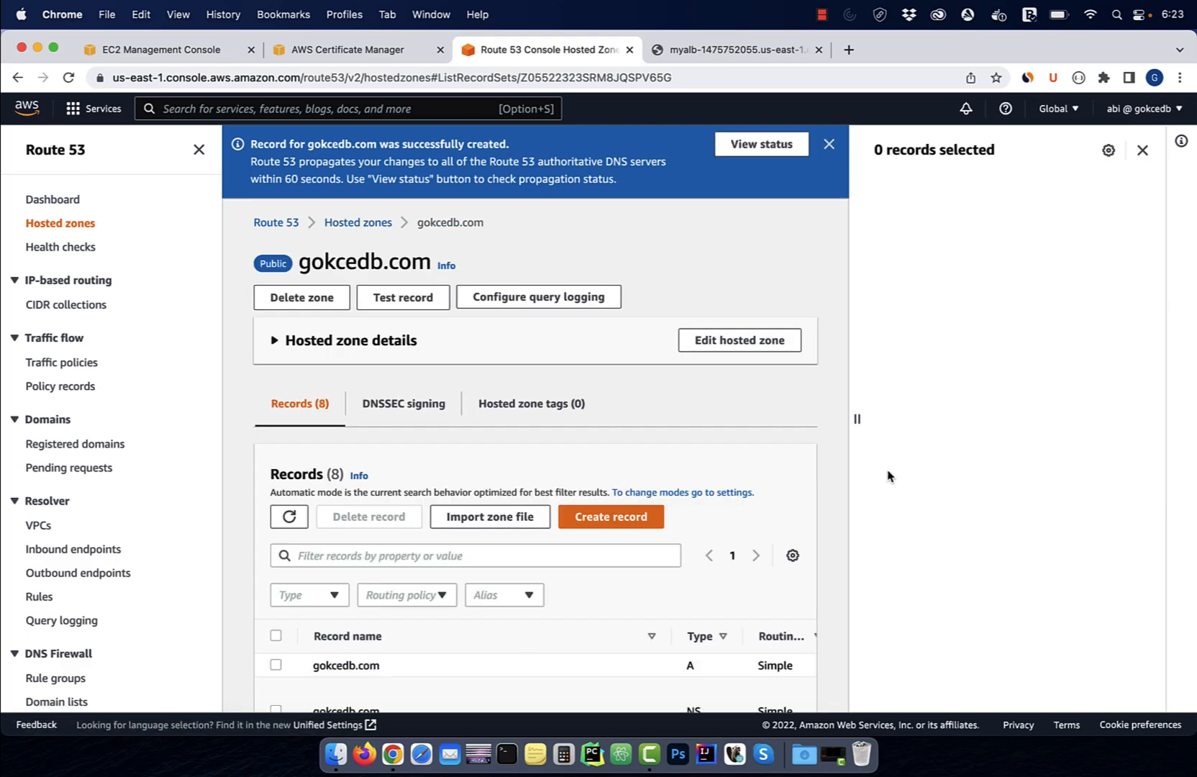
left_click(758, 144)
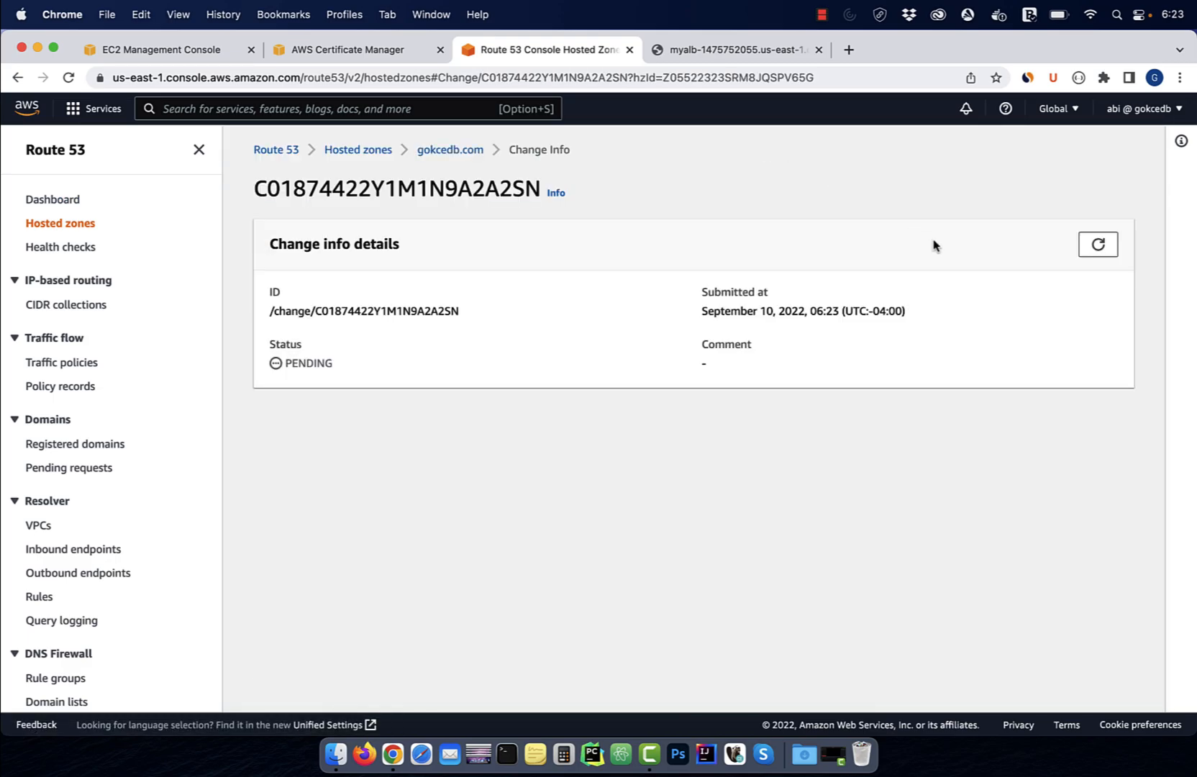
left_click(1098, 244)
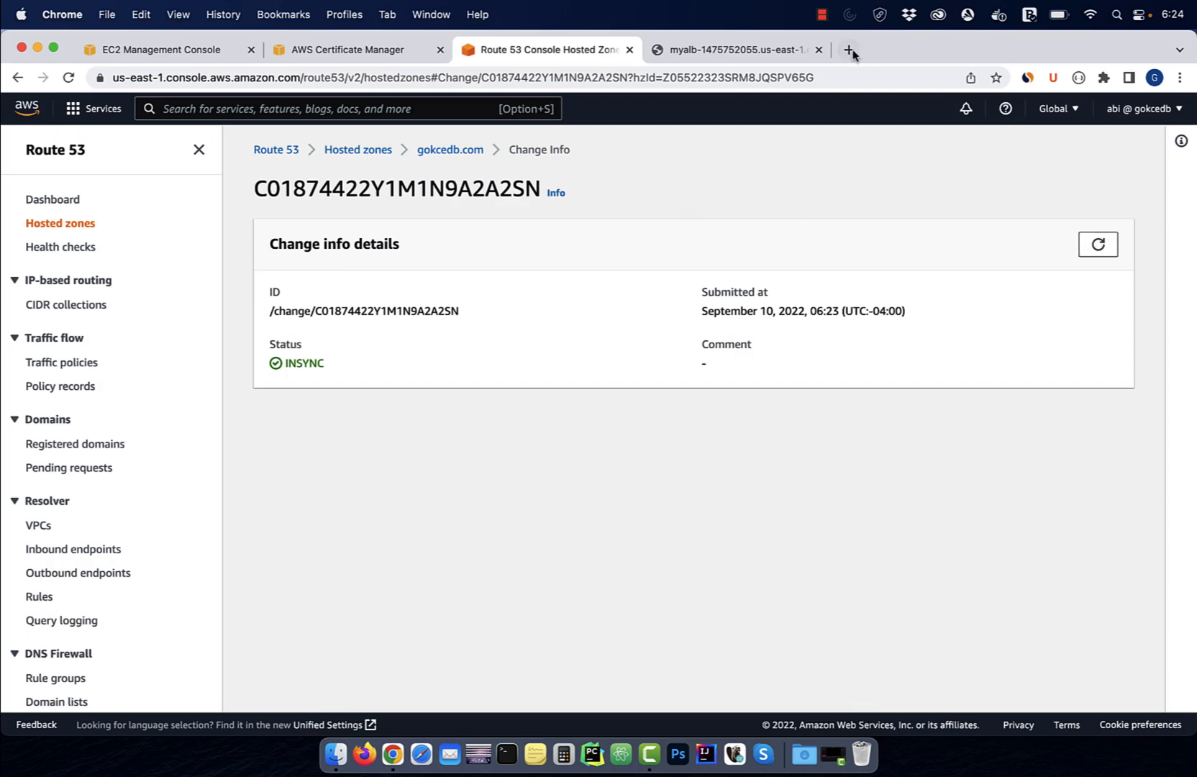
left_click(850, 49)
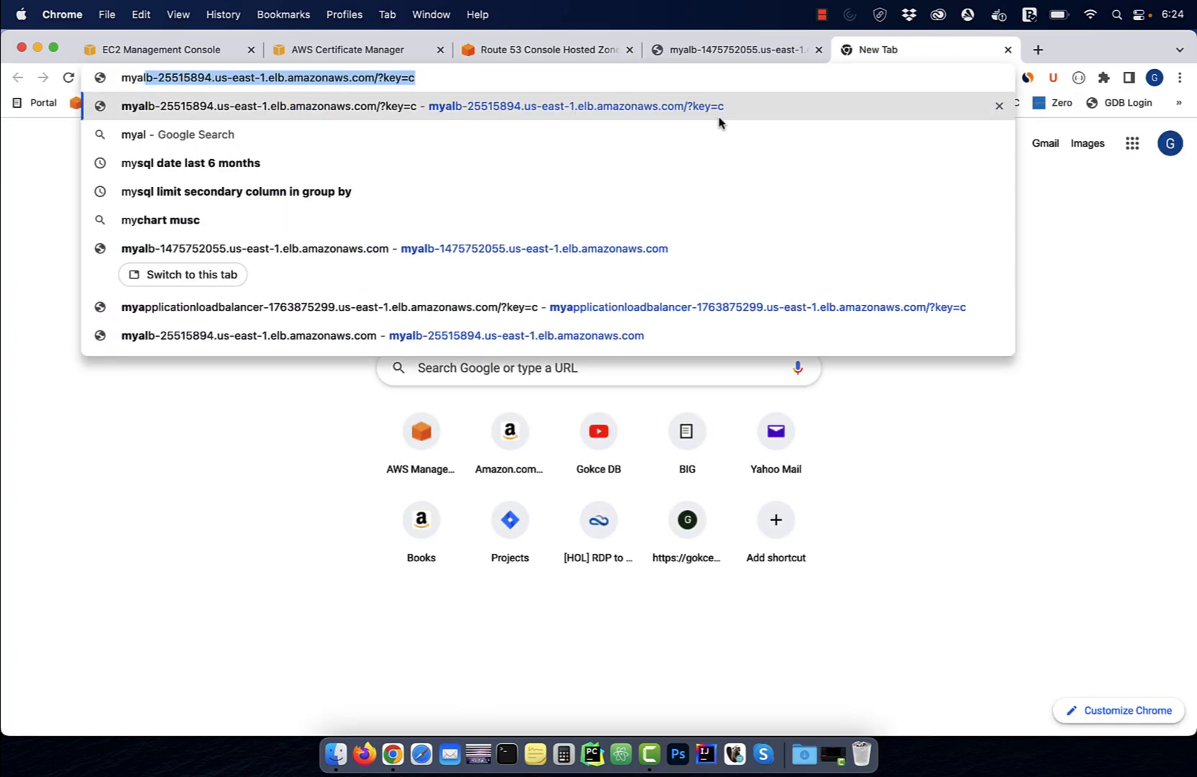
type("myalb.go")
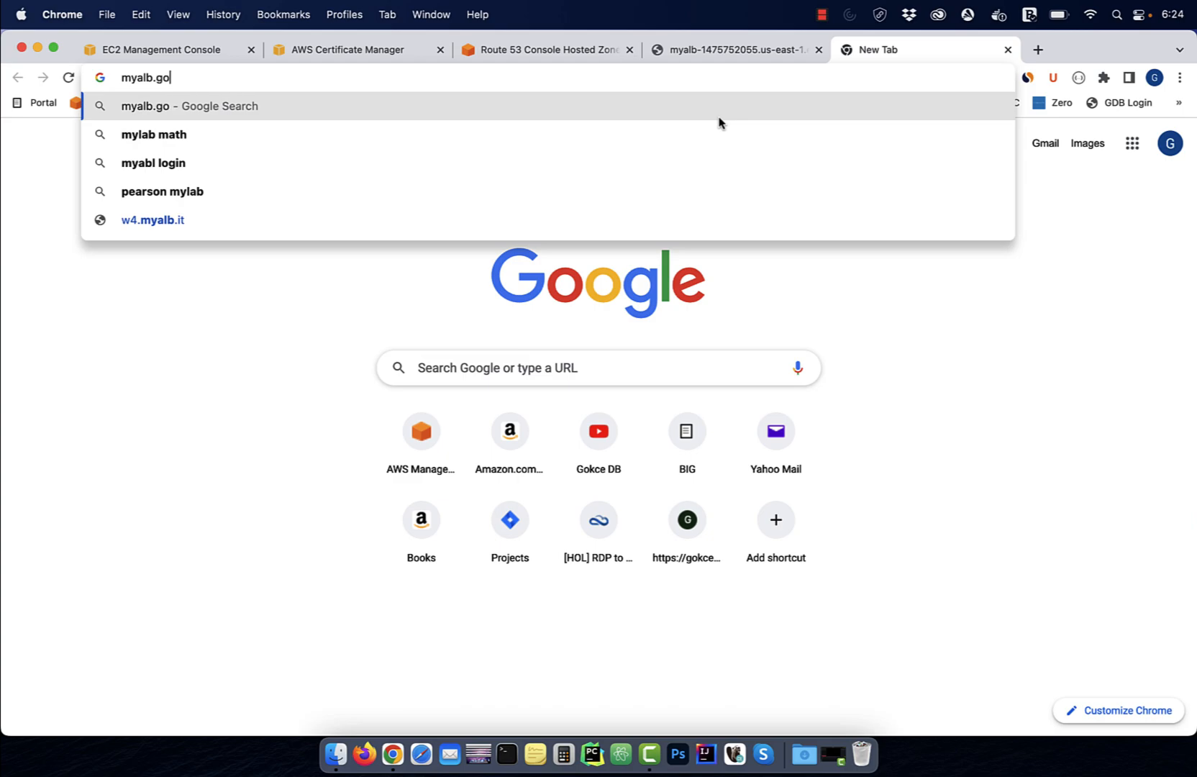
key("Return")
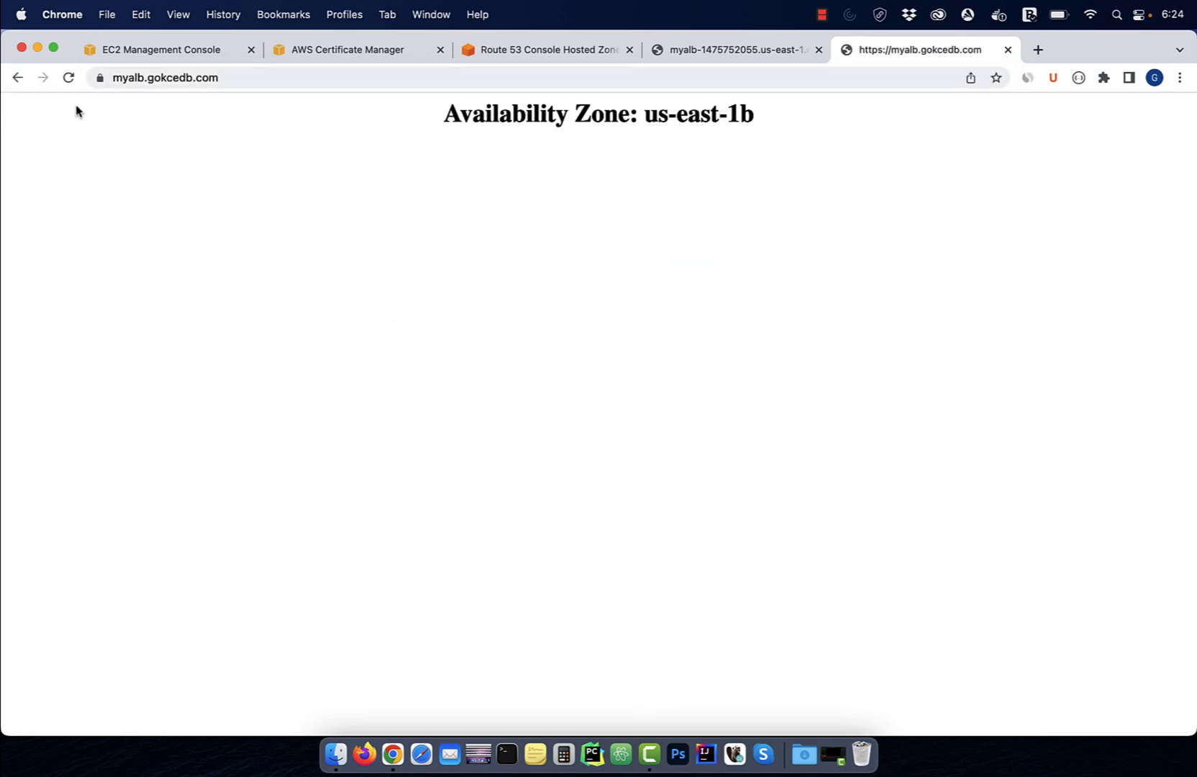
Step: Reload the page repeatedly to see responses alternate between us-east-1a and us-east-1b
left_click(68, 78)
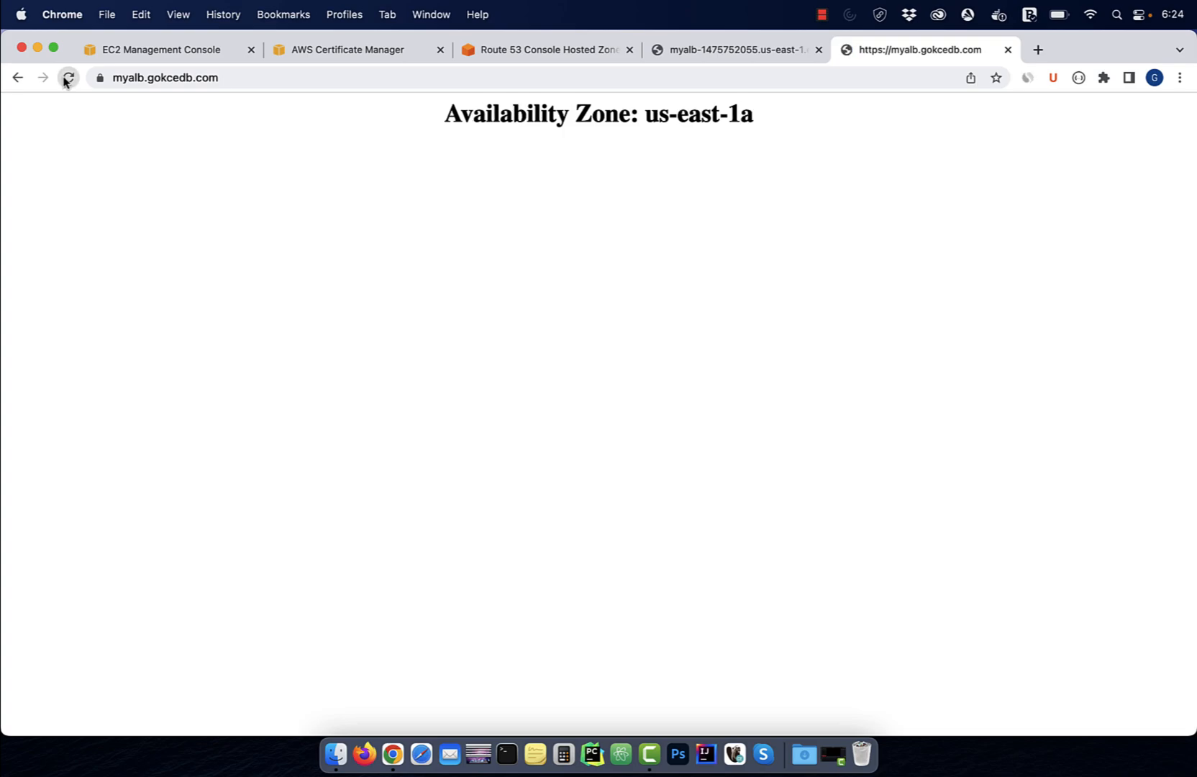
left_click(68, 78)
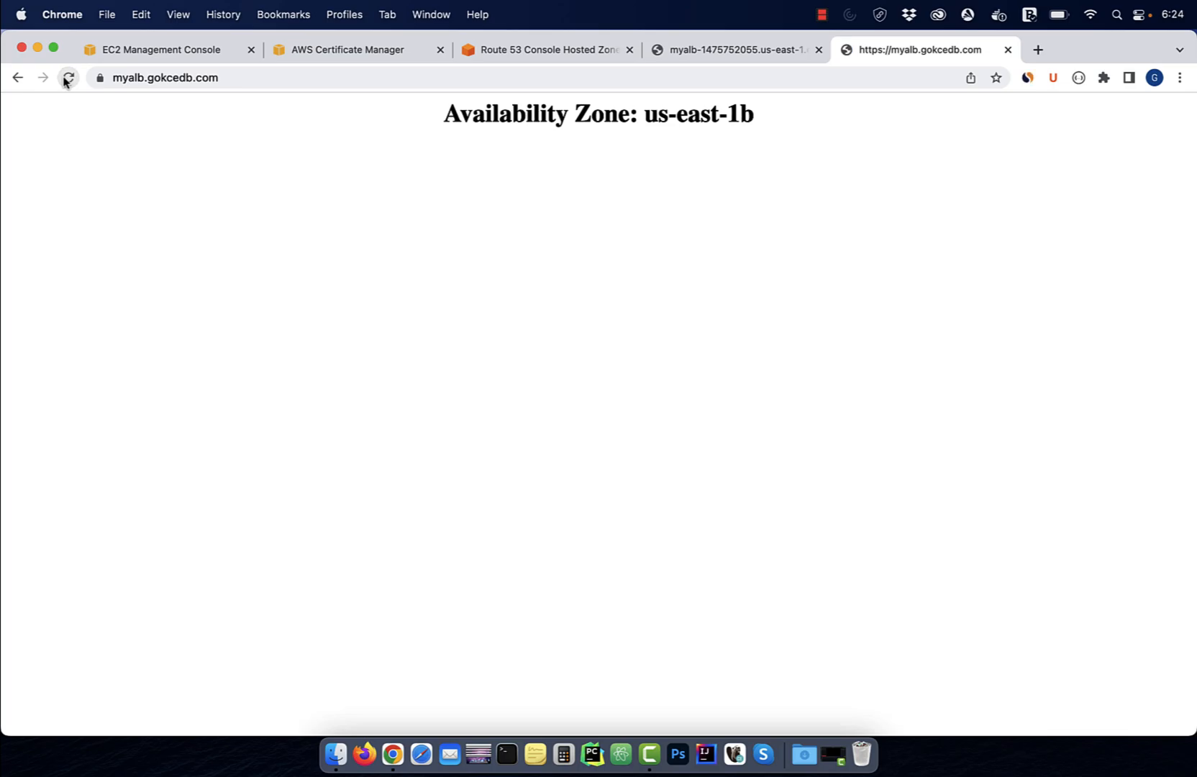
left_click(67, 78)
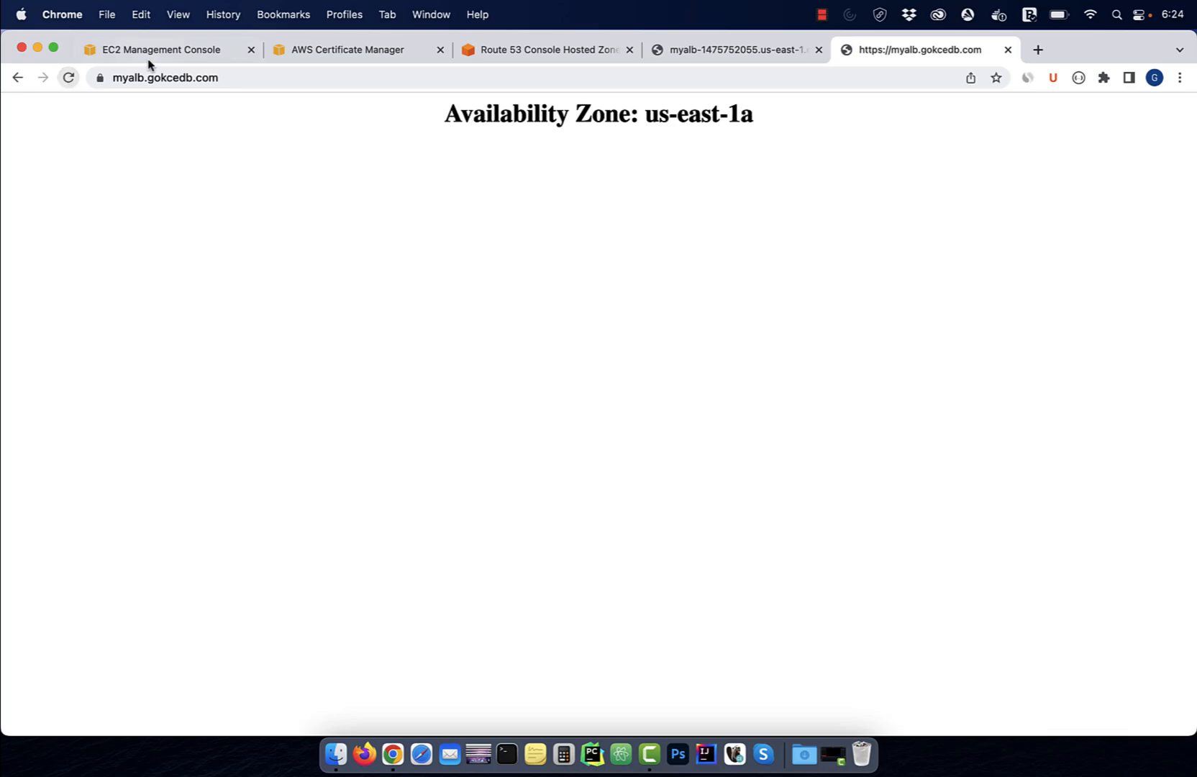